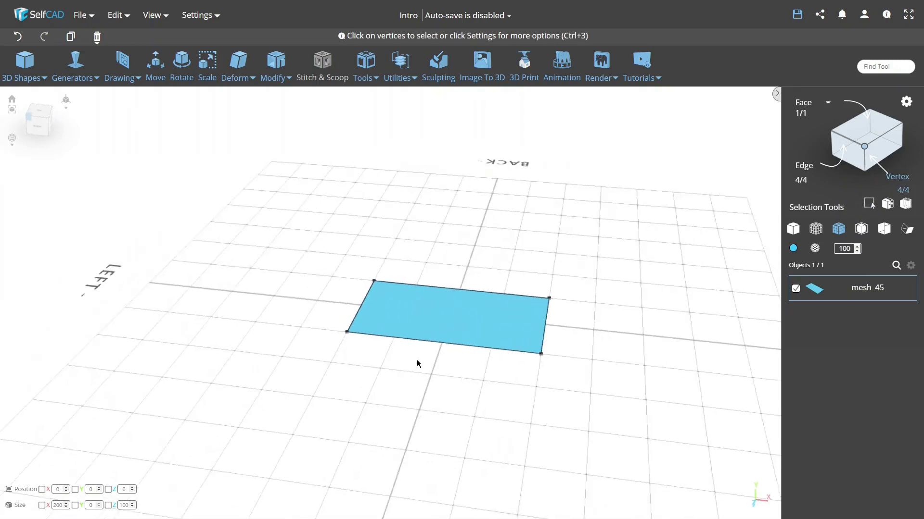
In Workspace settings, show the Left/Right and Back/Front planes as walls, then close settings.
left_click(219, 15)
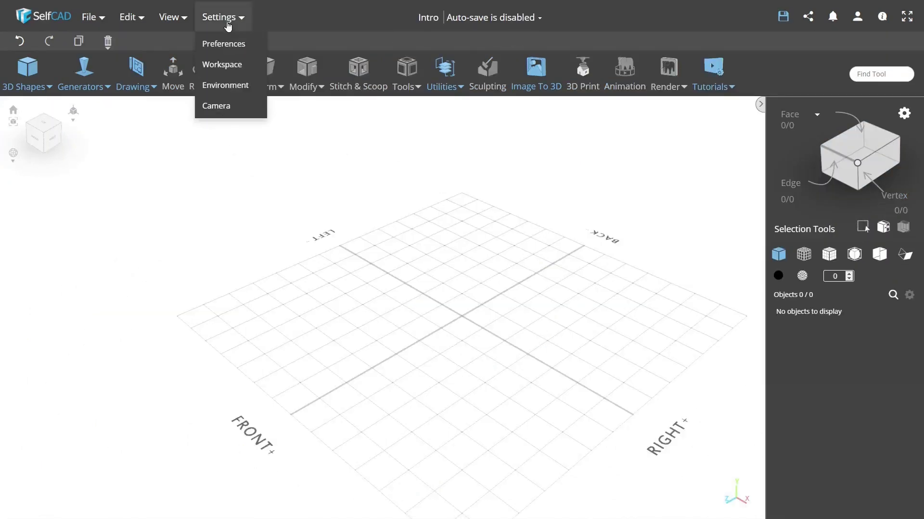
left_click(222, 65)
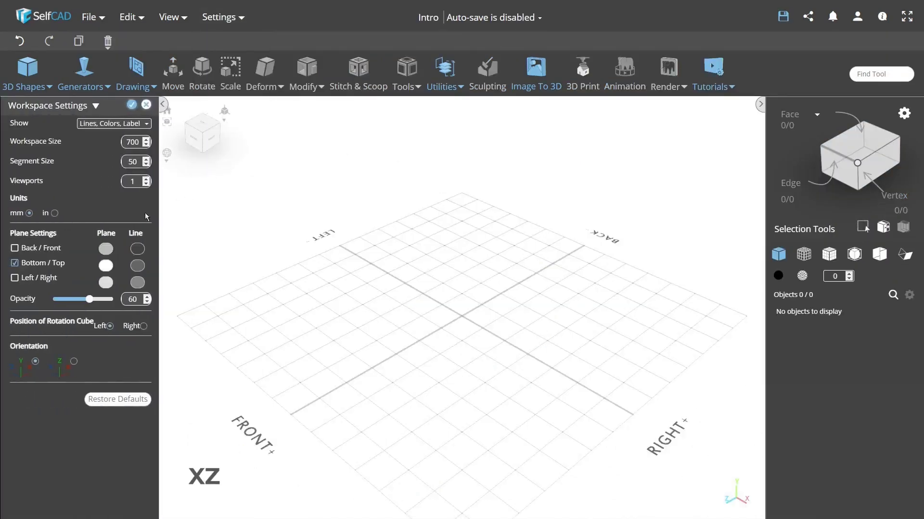
left_click(15, 277)
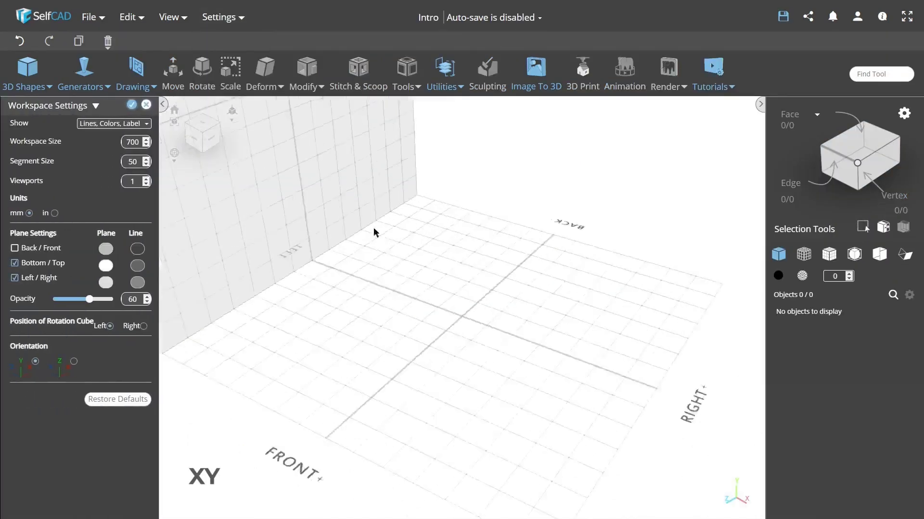
left_click(14, 248)
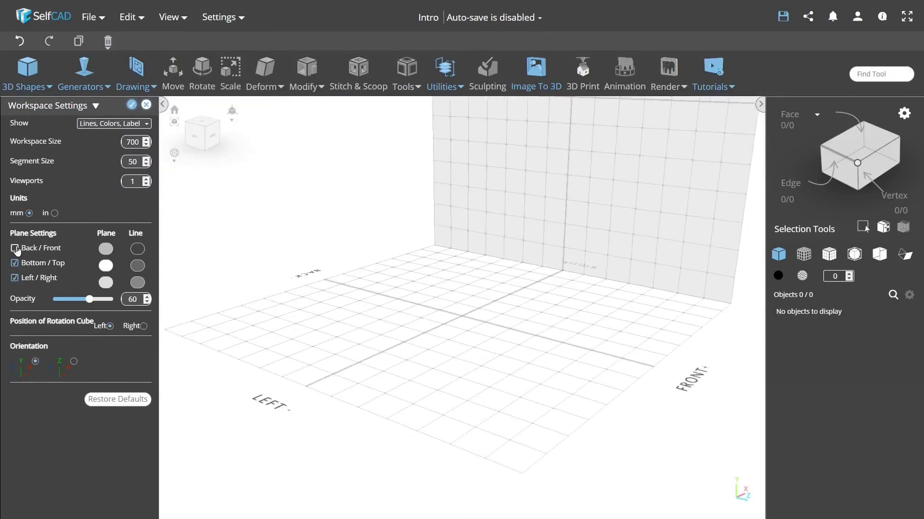
left_click(14, 248)
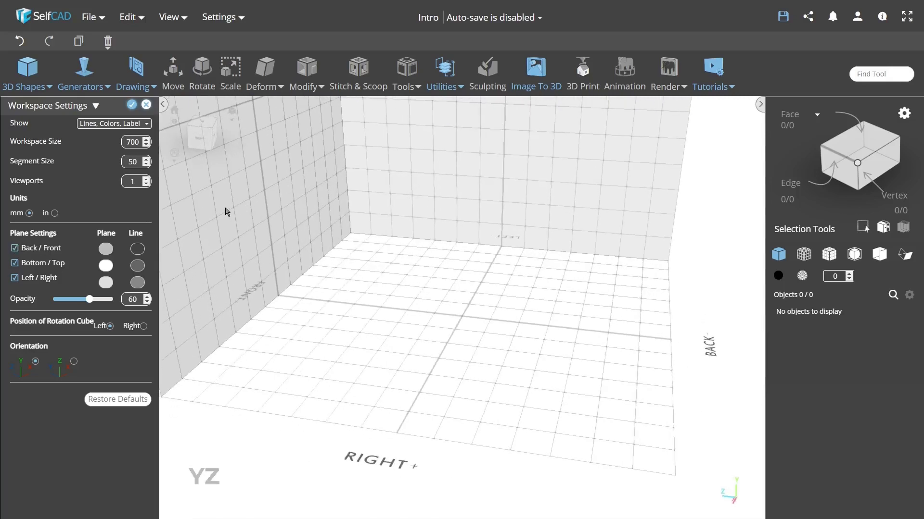
left_click(198, 17)
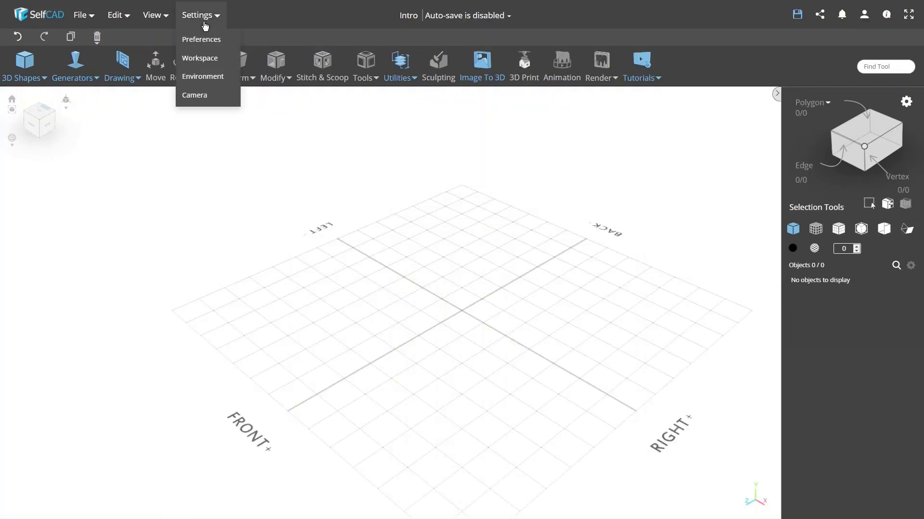
In Workspace settings, split the view into 4 viewports with the Back/Front wall plane shown.
left_click(199, 58)
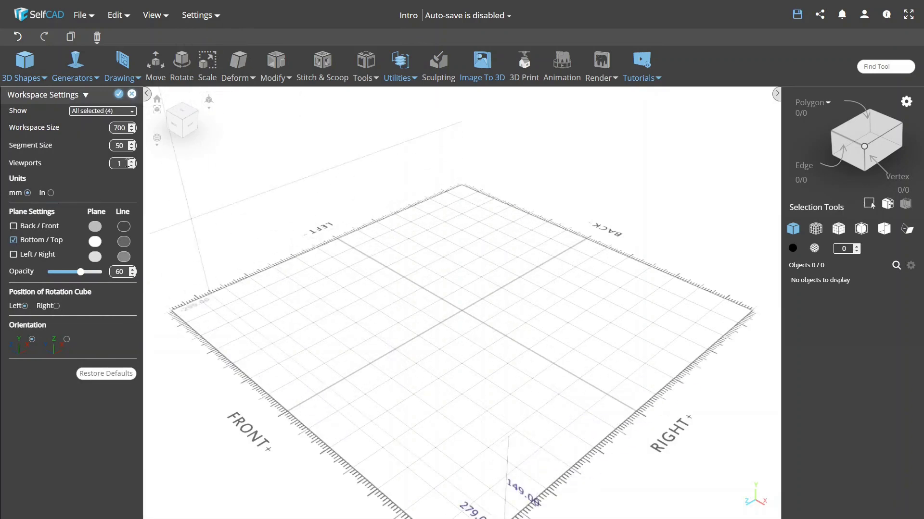
left_click(132, 160)
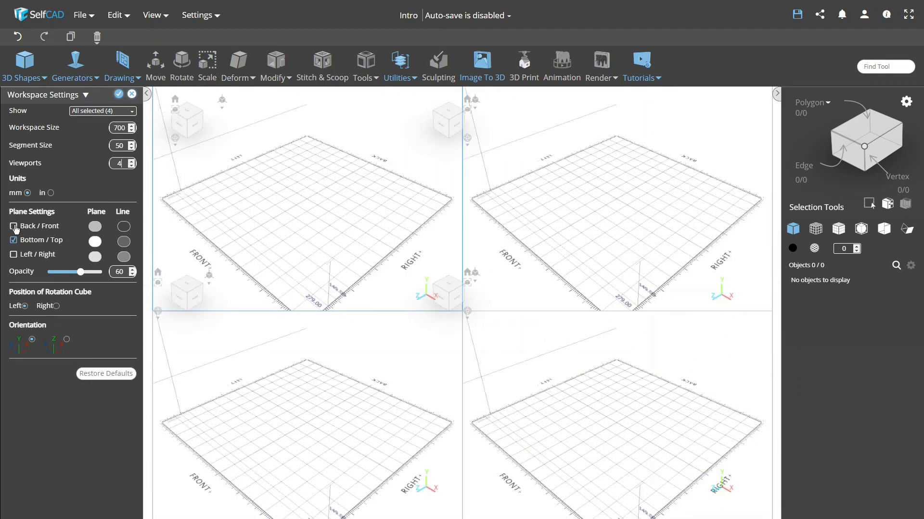
left_click(13, 226)
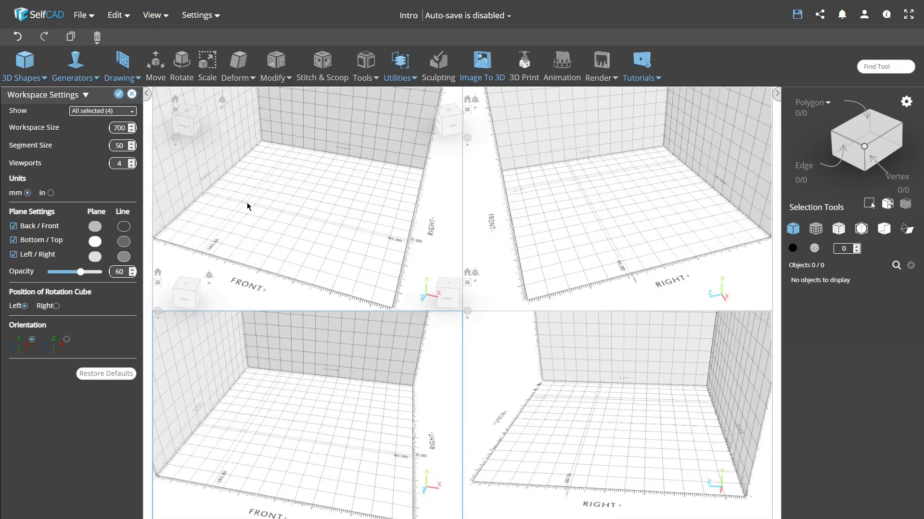
left_click(132, 94)
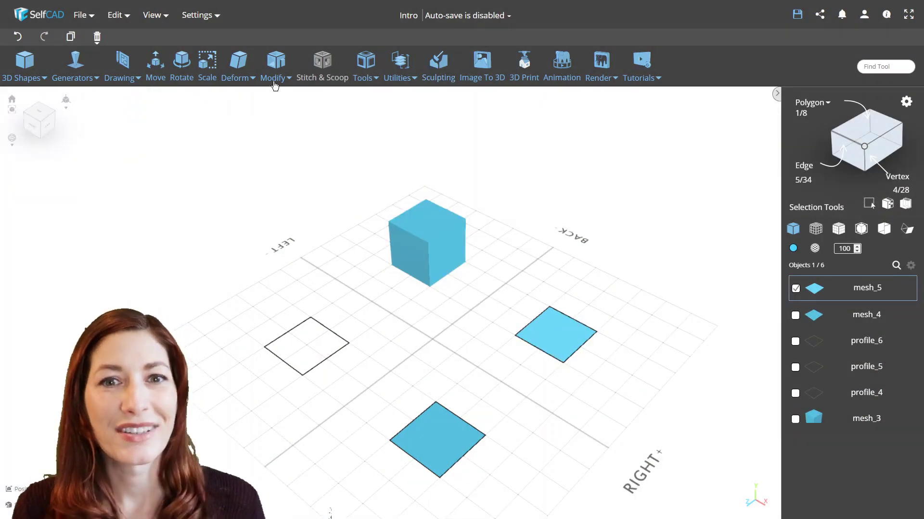
Thicken the filled square into a solid cube with Modify > Add Thickness and inspect the solids from above.
left_click(273, 64)
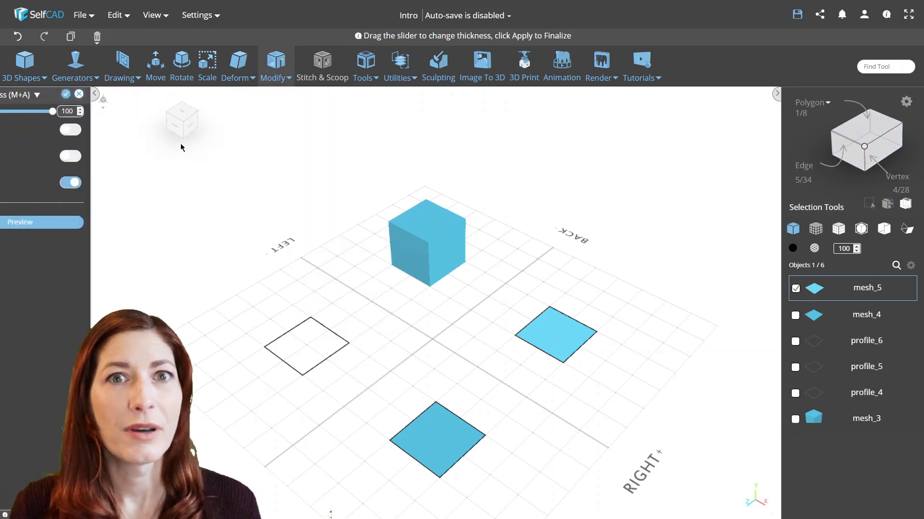
left_click(72, 222)
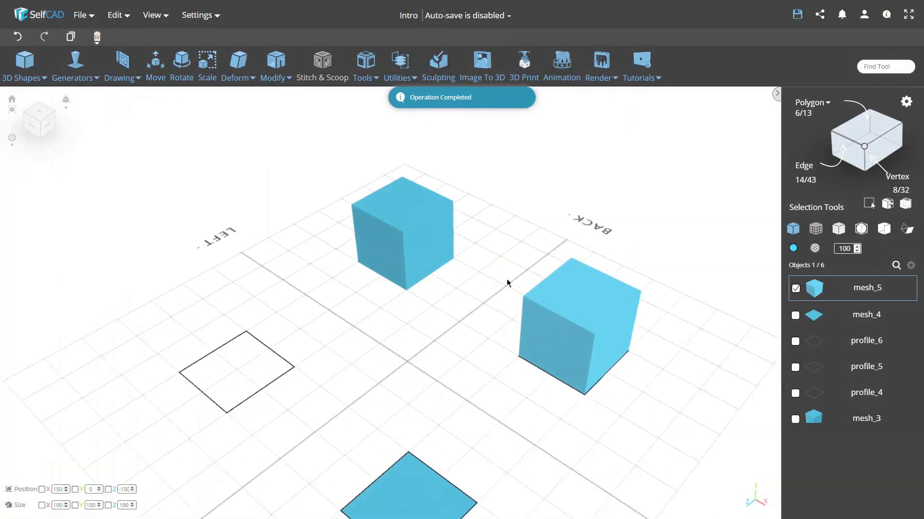
left_click_drag(507, 283, 574, 270)
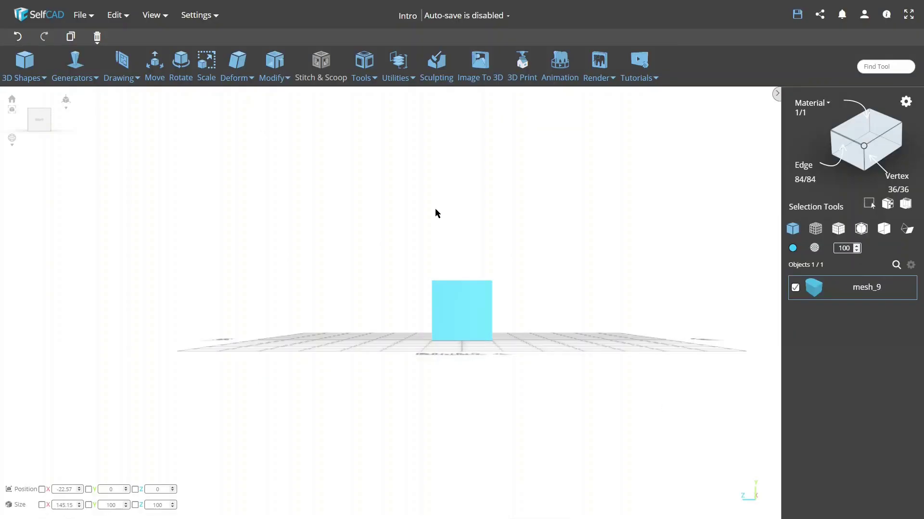
mouse_move(352, 224)
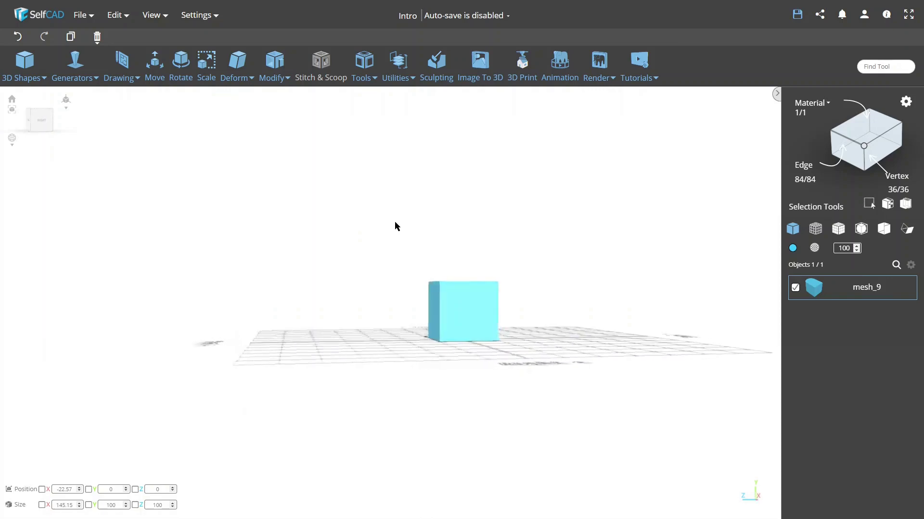
left_click_drag(394, 227, 510, 278)
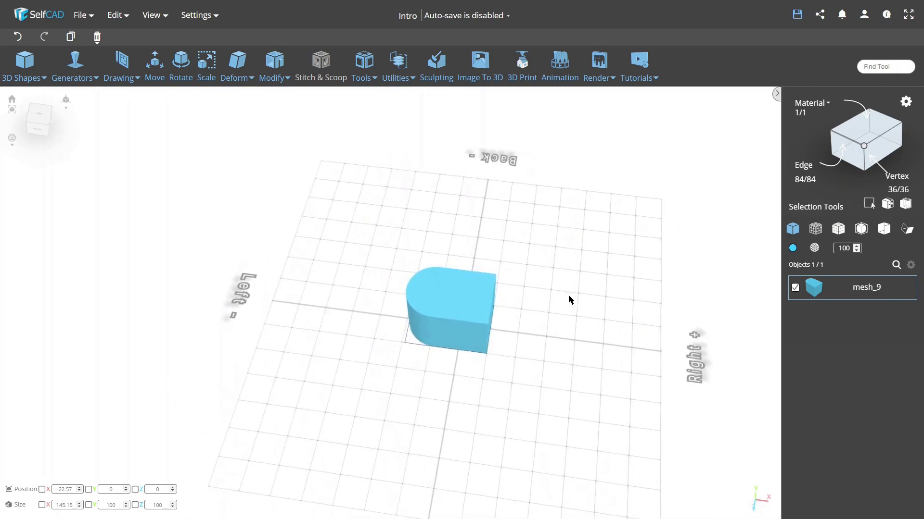
mouse_move(352, 262)
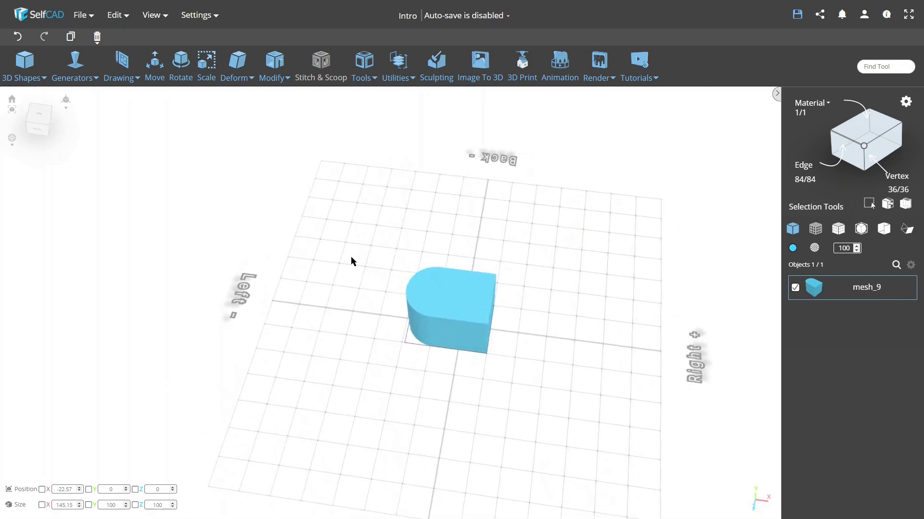
left_click_drag(352, 261, 498, 235)
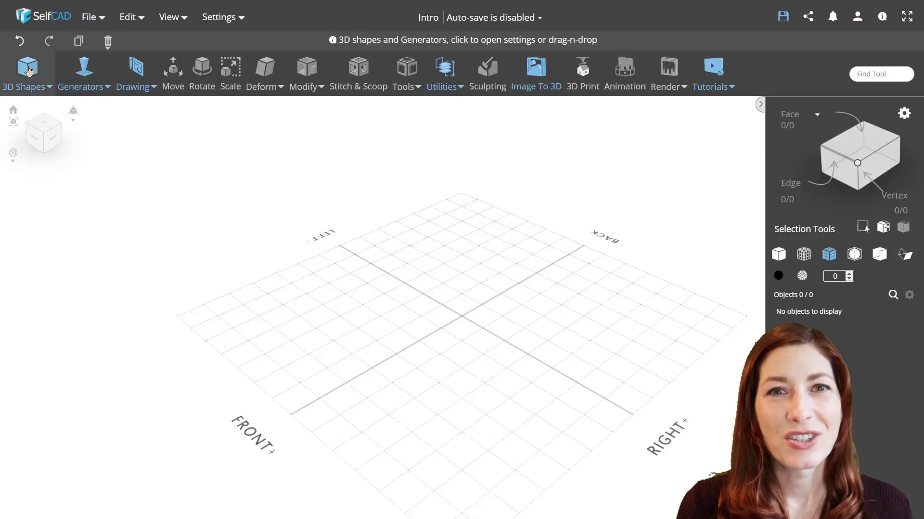
Add a sphere and a torus from 3D Shapes and frame both in view.
left_click(27, 67)
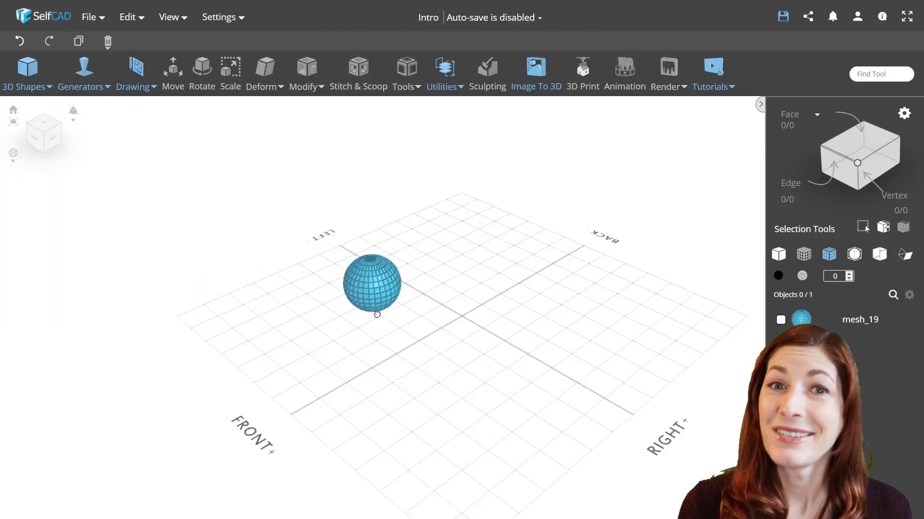
left_click(371, 285)
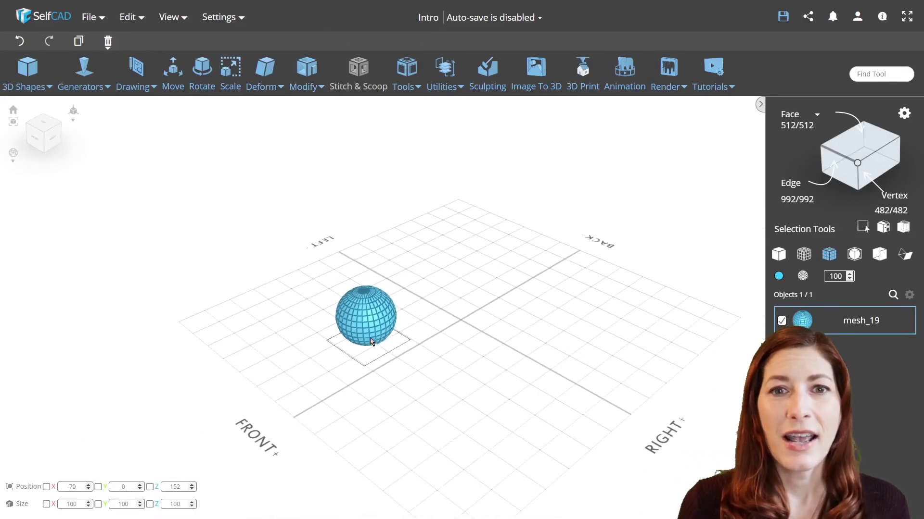
left_click(23, 70)
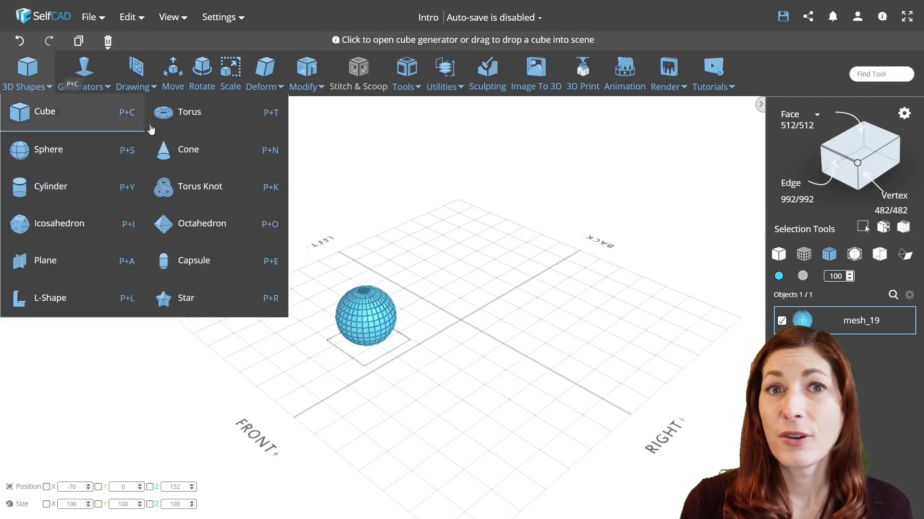
left_click(189, 112)
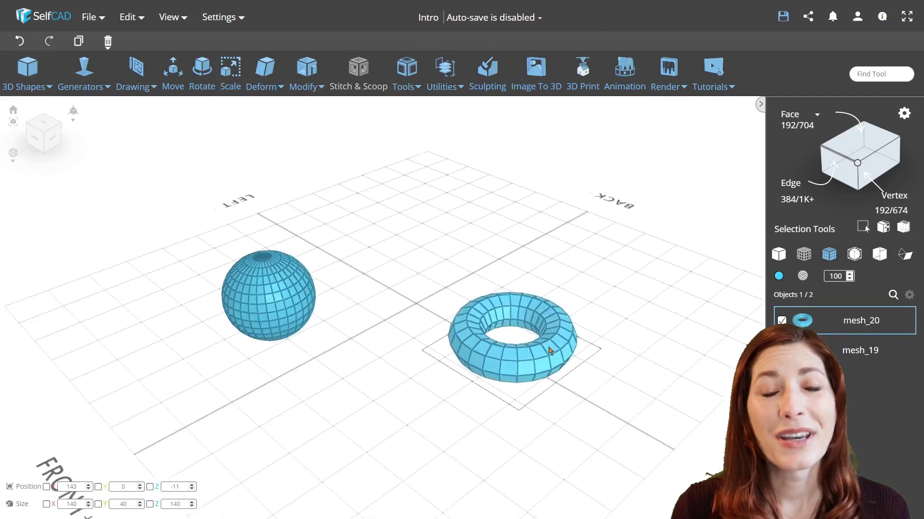
left_click_drag(547, 351, 596, 370)
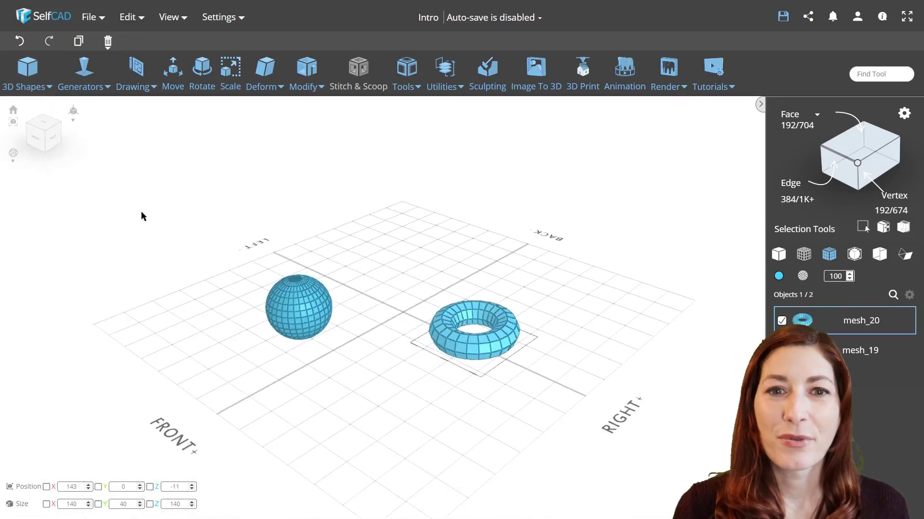
Add a second sphere and lower its segment count with the slider.
left_click(23, 70)
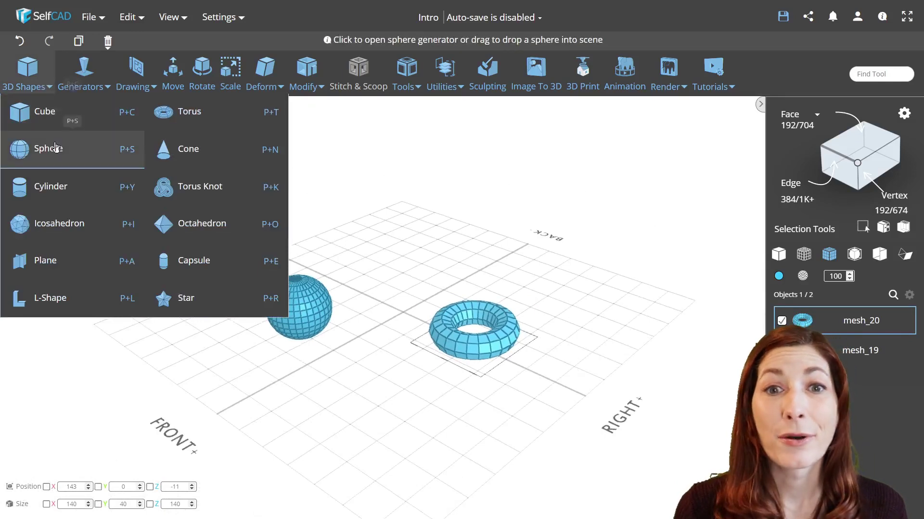
left_click(49, 148)
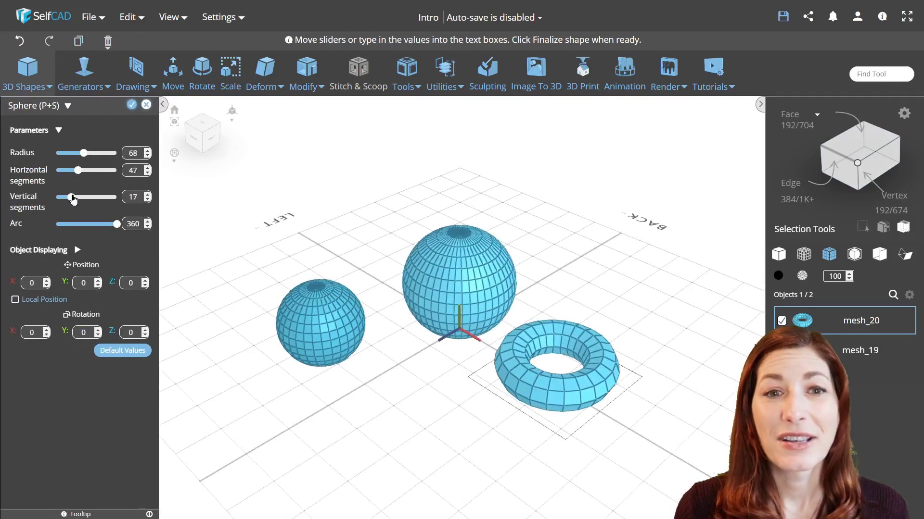
left_click_drag(88, 170, 64, 171)
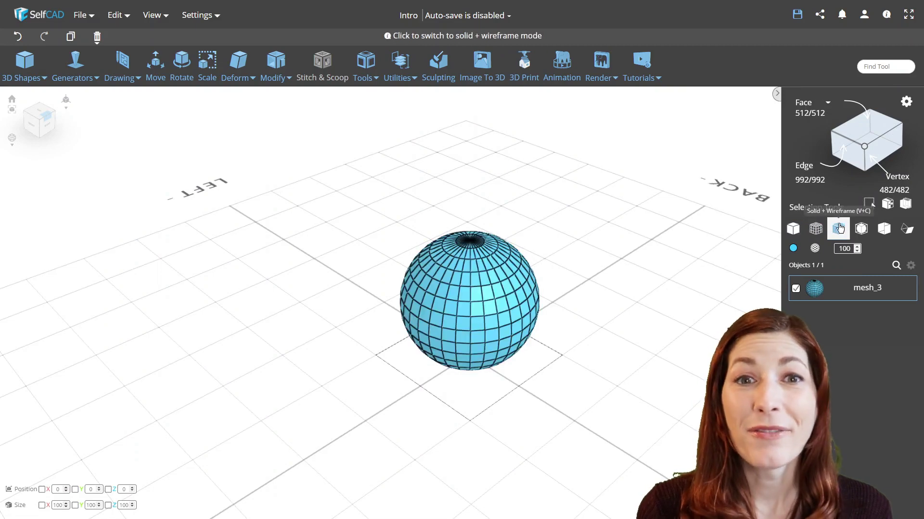
Show solid+wireframe, copy an edge loop as a profile and revolve it 360 degrees into a faceted sphere.
left_click(838, 229)
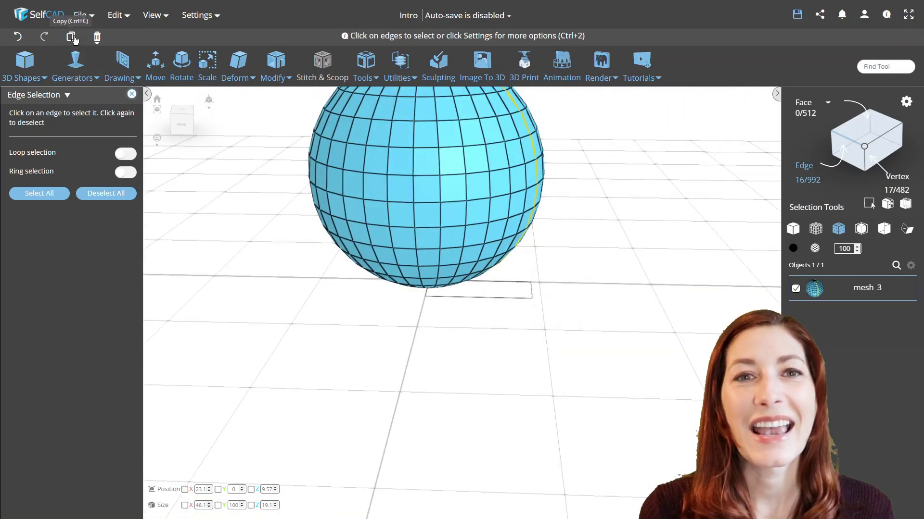
left_click(70, 36)
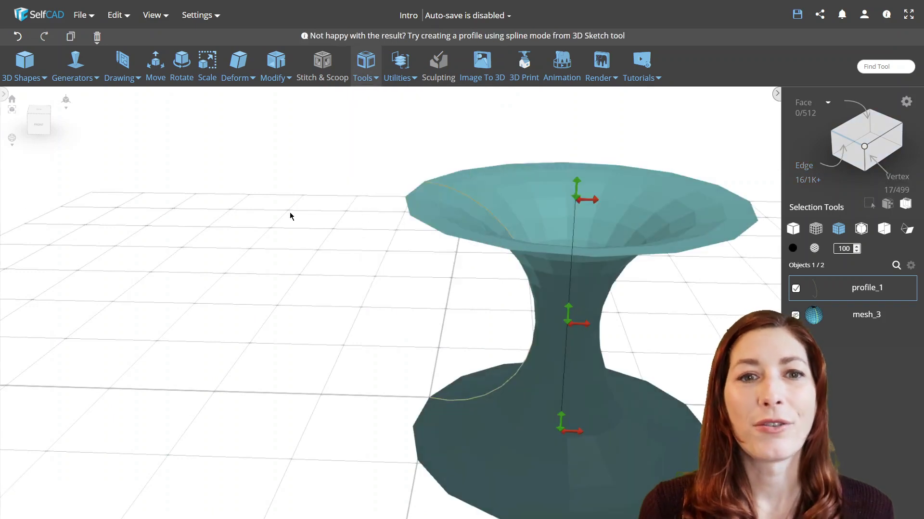
left_click(363, 64)
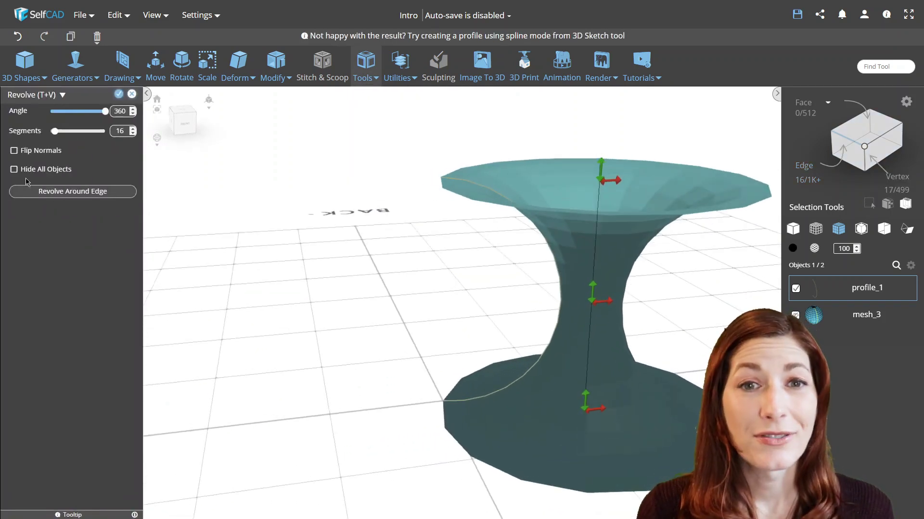
left_click(73, 190)
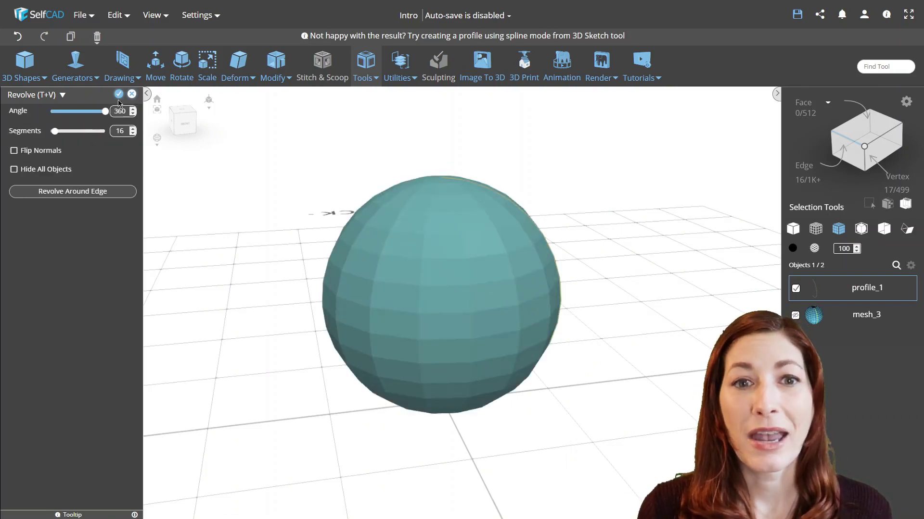
left_click(118, 94)
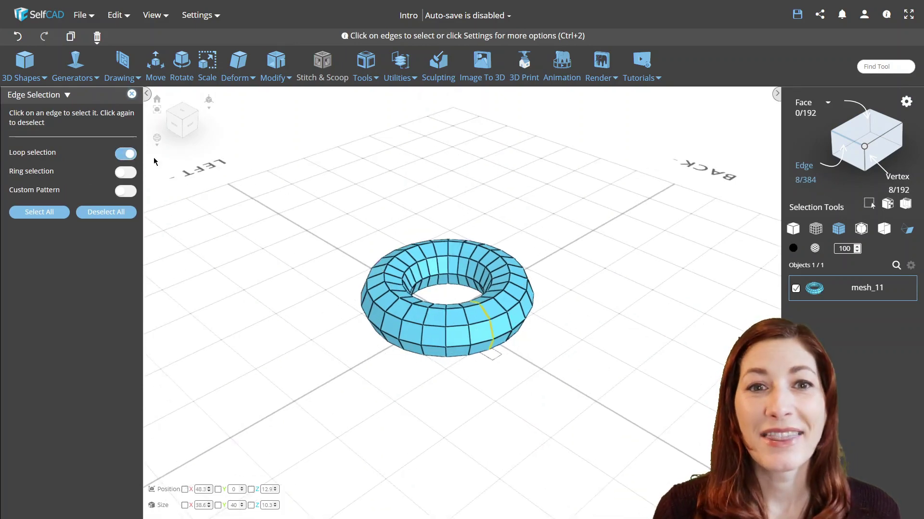
Copy the torus edge loop as a polygon profile, remove the old revolve, and preview it revolved into a ring.
left_click(132, 94)
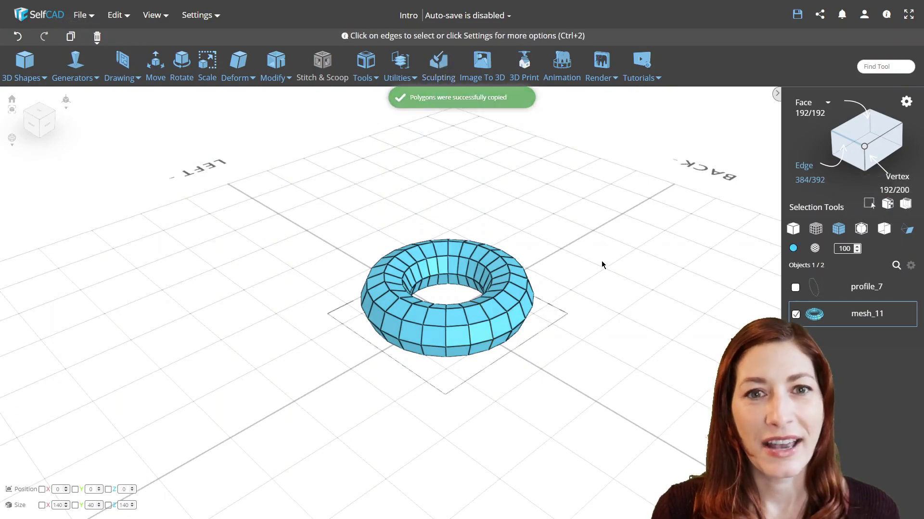
left_click(96, 36)
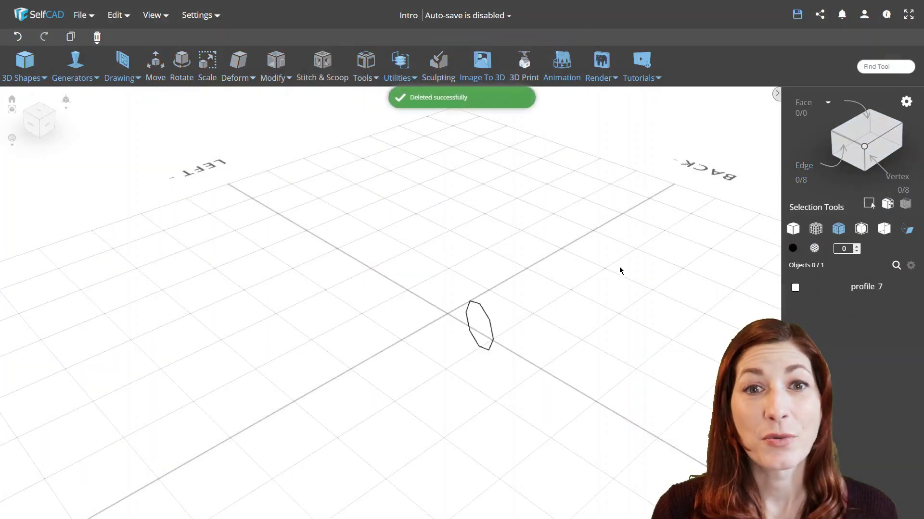
left_click(364, 66)
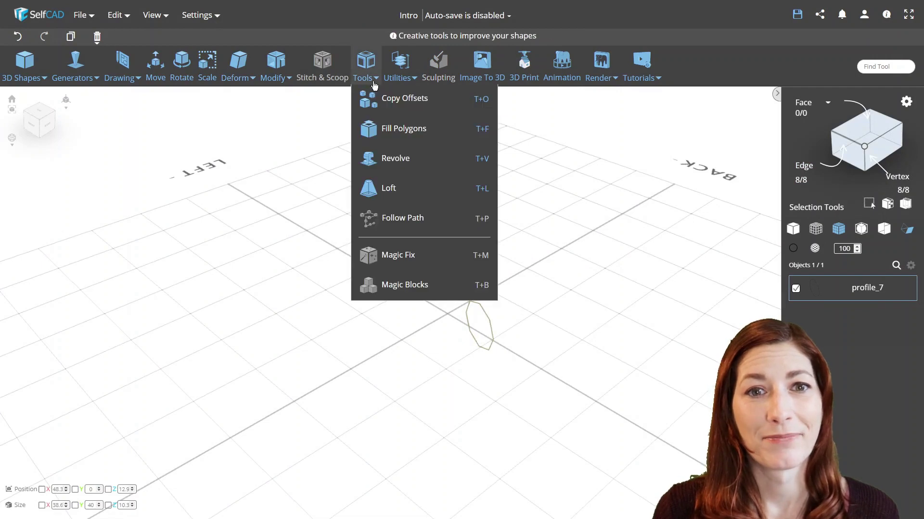
left_click(396, 158)
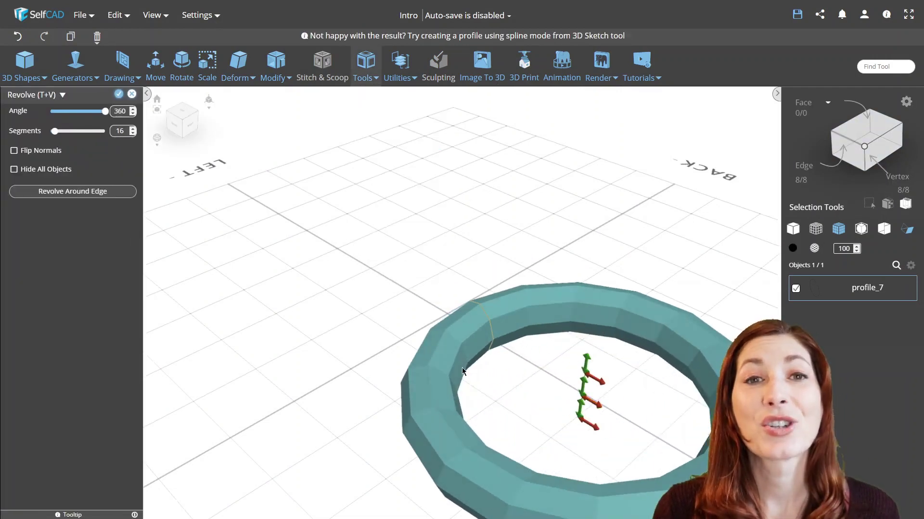
left_click(364, 66)
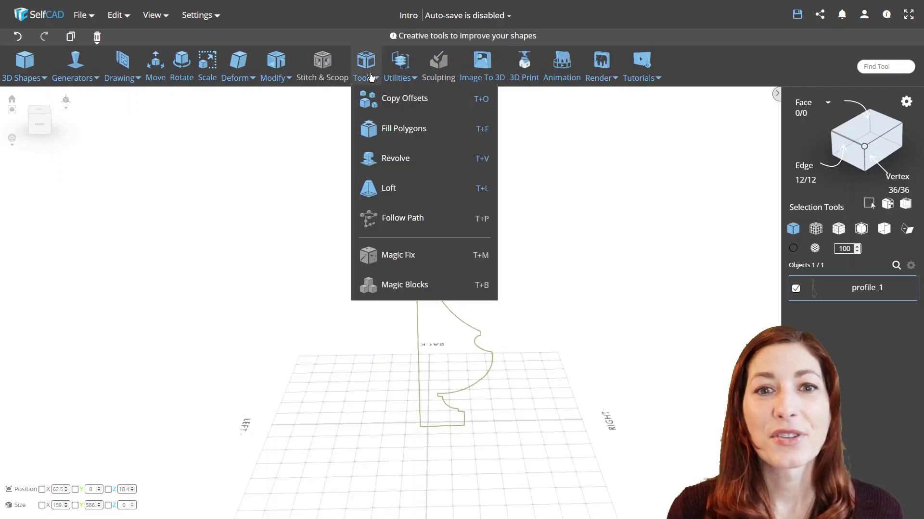
Preview the vase outline revolved into a vase, trying Flip Normals, then finish.
left_click(396, 158)
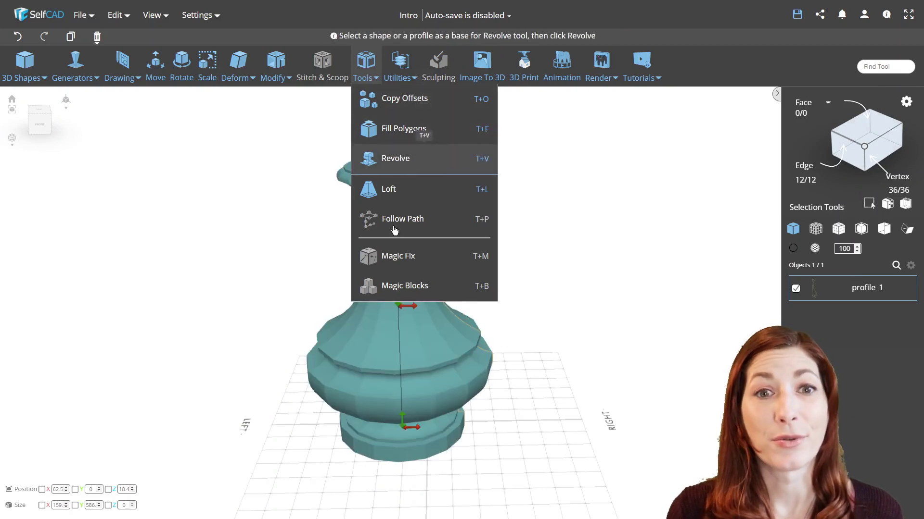
left_click(395, 158)
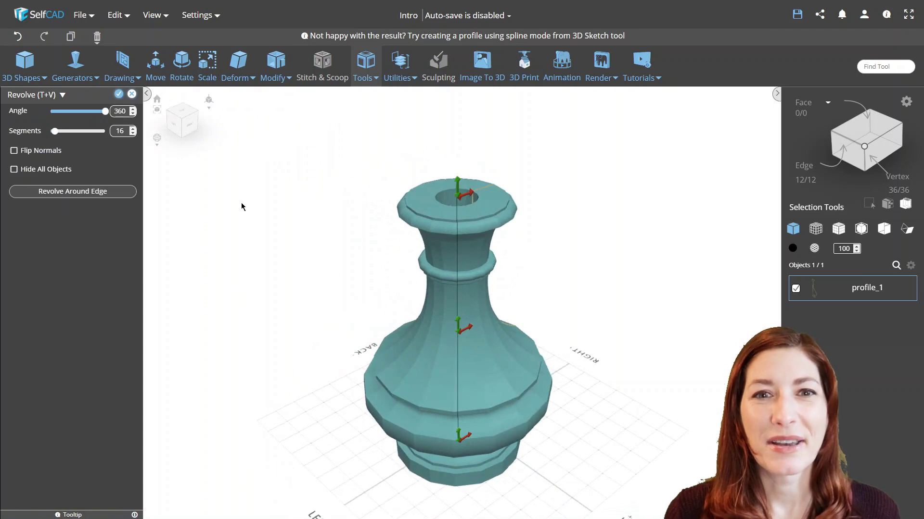
left_click(72, 191)
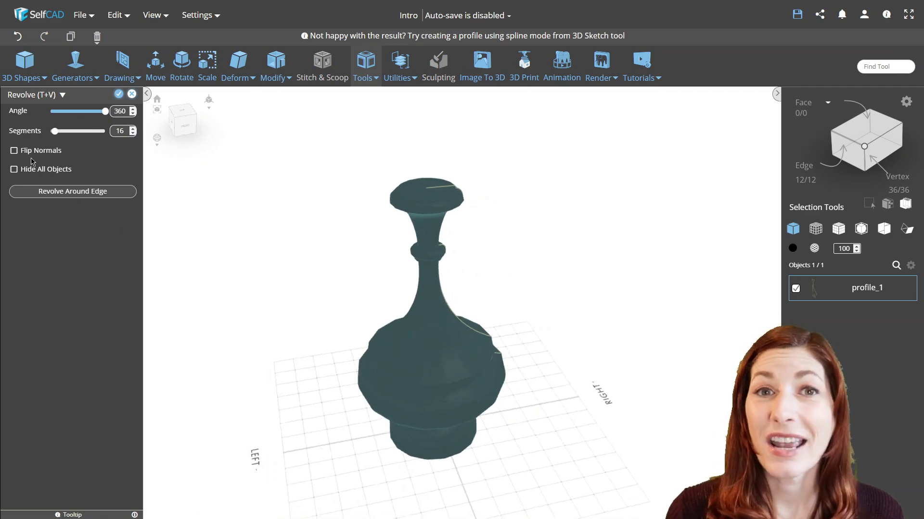
left_click(15, 150)
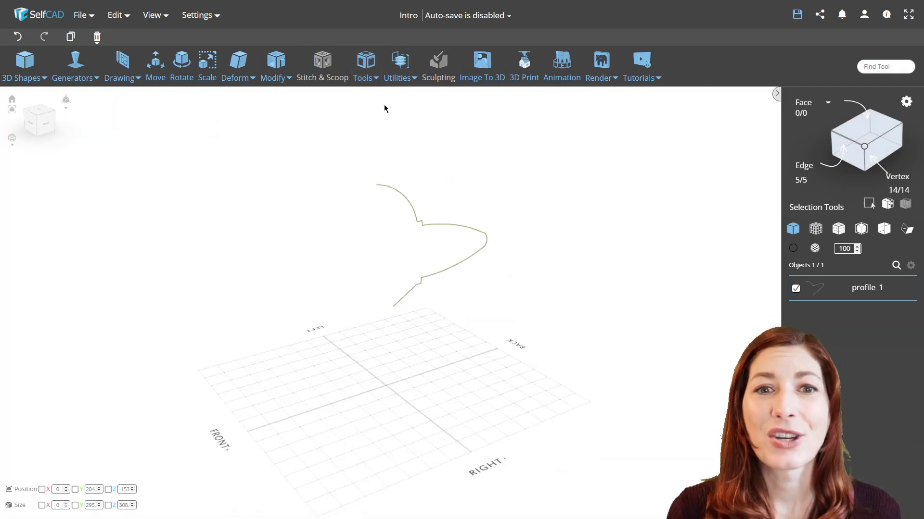
Preview the wavy profile revolved into a saucer shape with normals switched back.
left_click(365, 65)
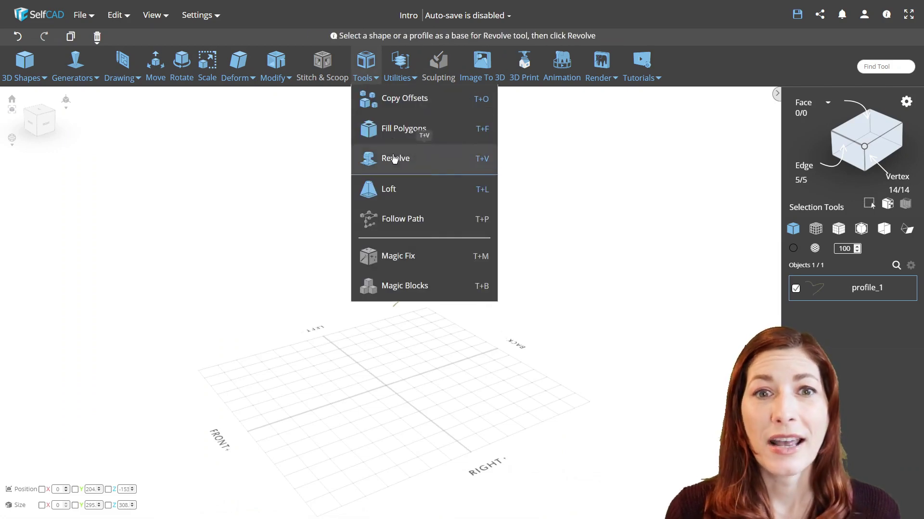
left_click(396, 158)
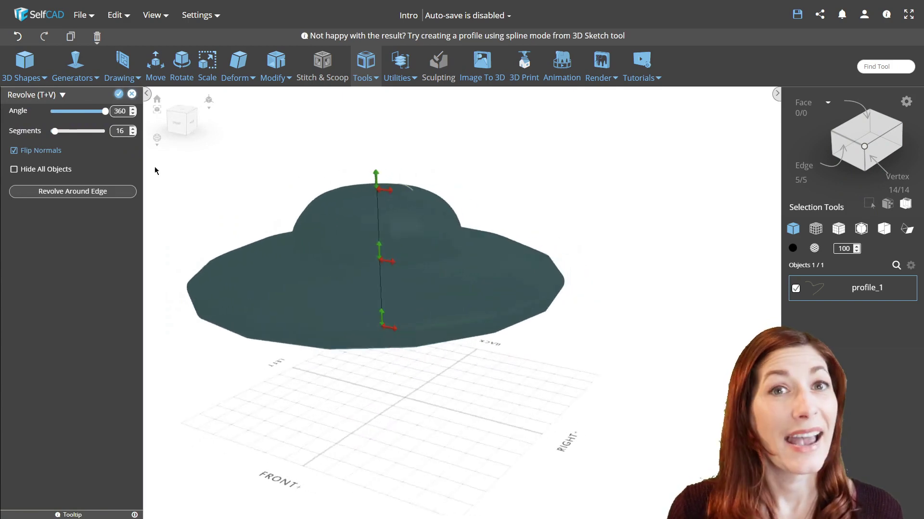
left_click(15, 151)
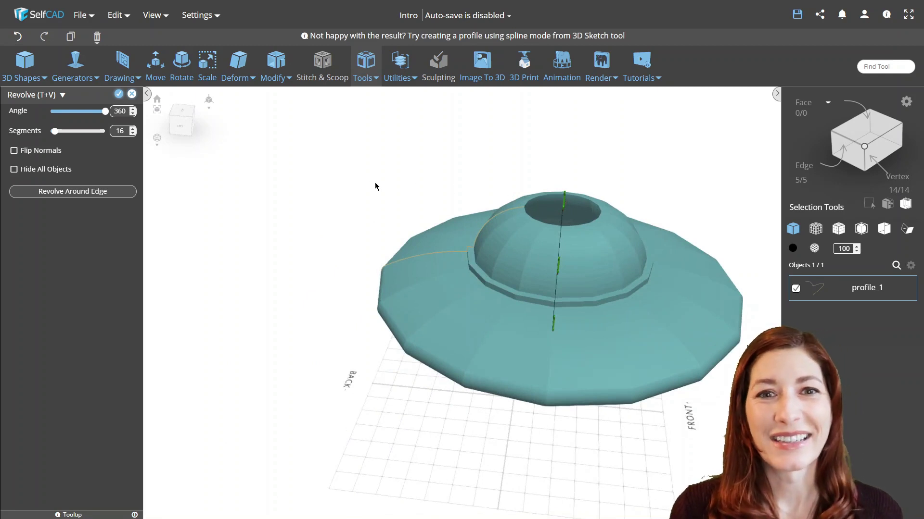
left_click(131, 94)
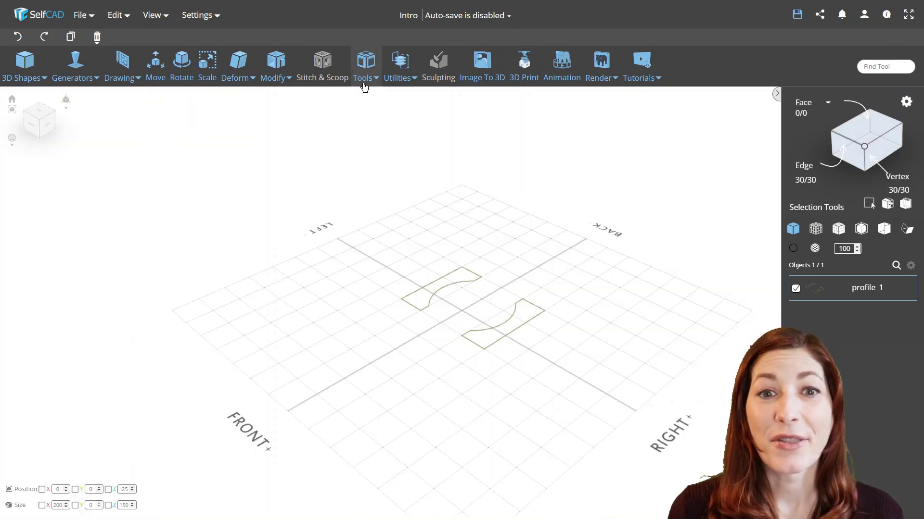
Revolve the two-part profile into revolvedMesh_1, a ring around a central spool.
left_click(365, 64)
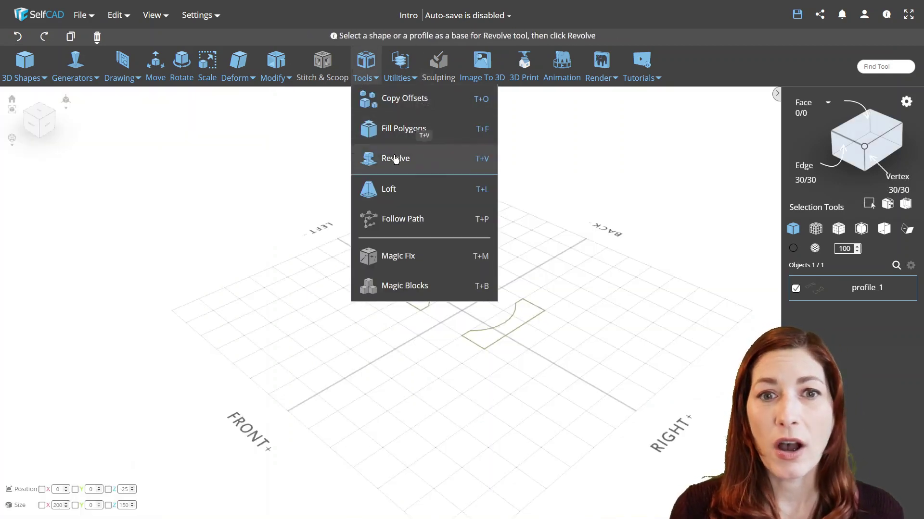
left_click(395, 158)
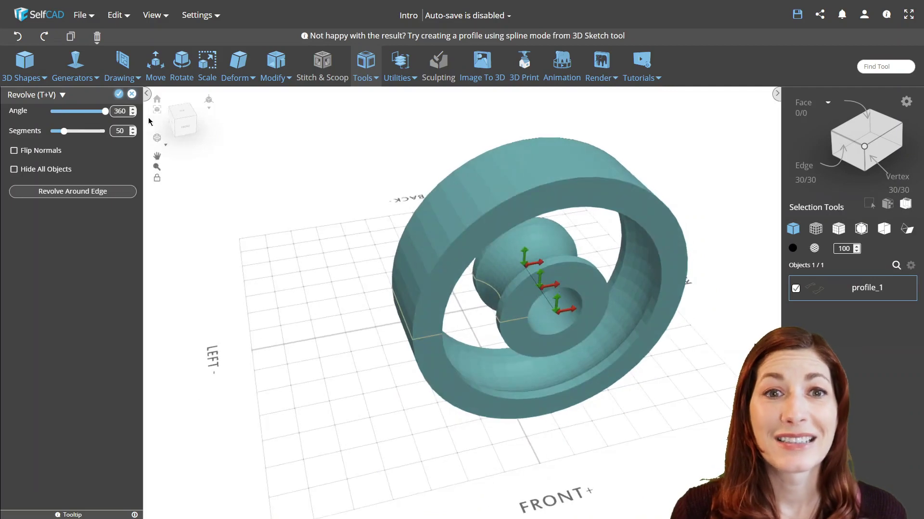
left_click(118, 94)
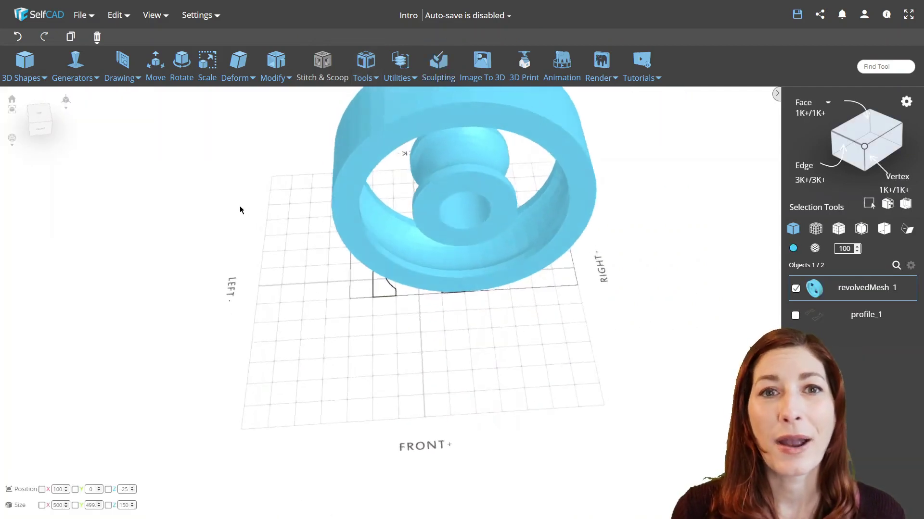
left_click(365, 66)
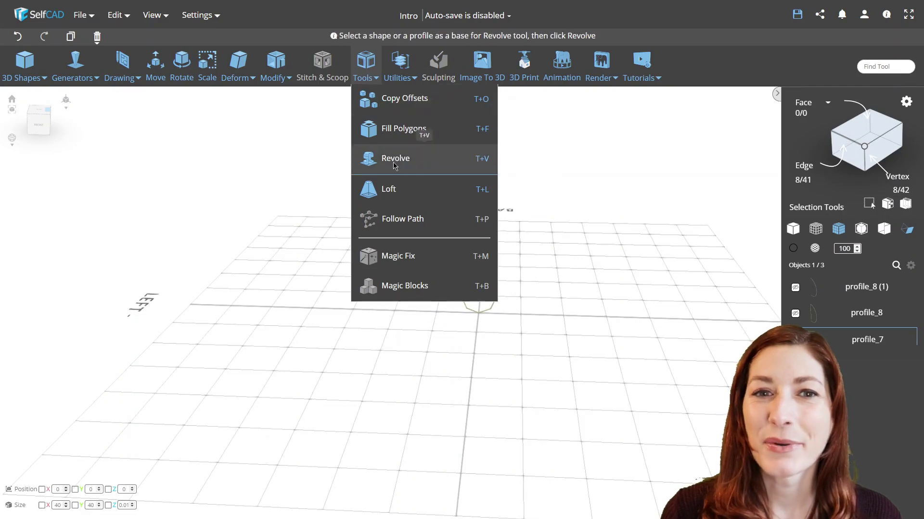
Revolve the octagon profile around a drawn edge axis into revolvedMesh_11, then delete the selection.
left_click(394, 157)
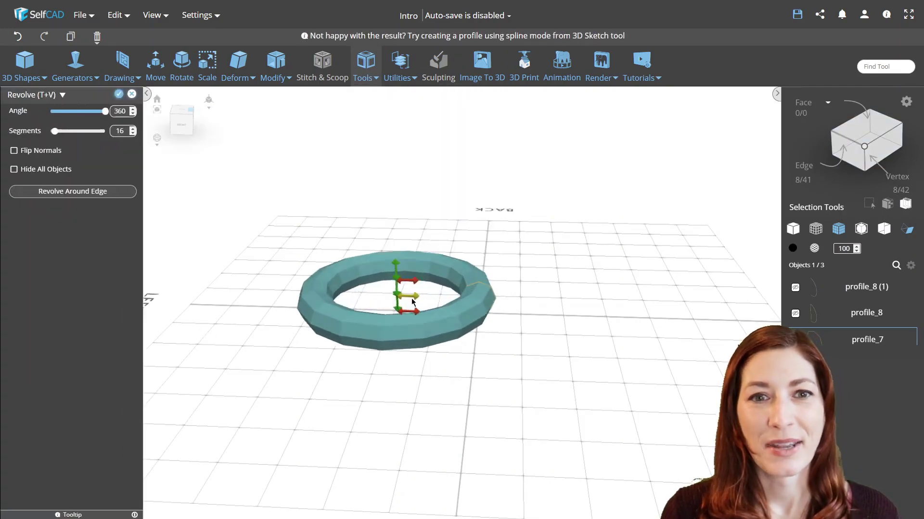
left_click(72, 191)
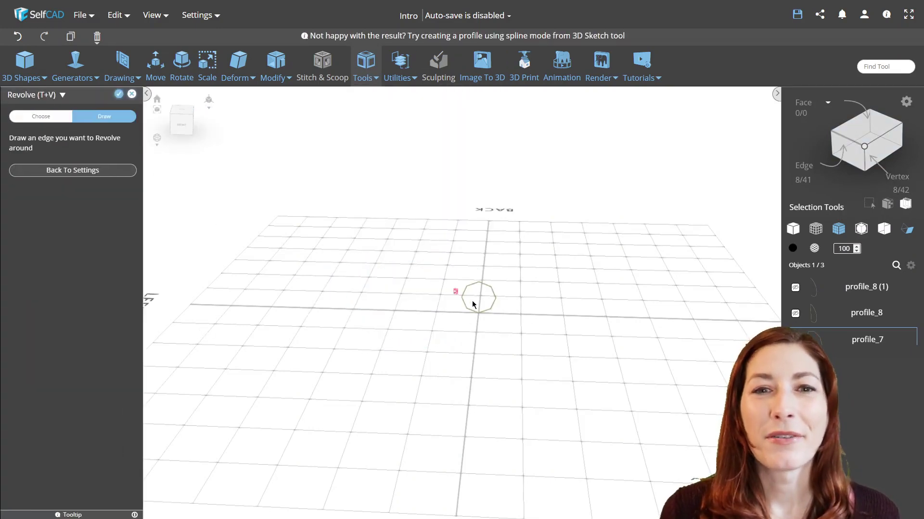
left_click(454, 292)
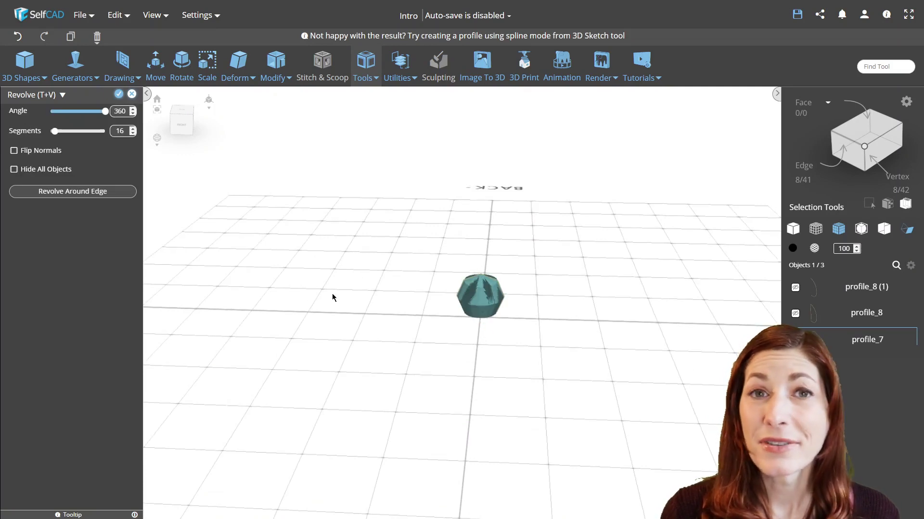
left_click(119, 94)
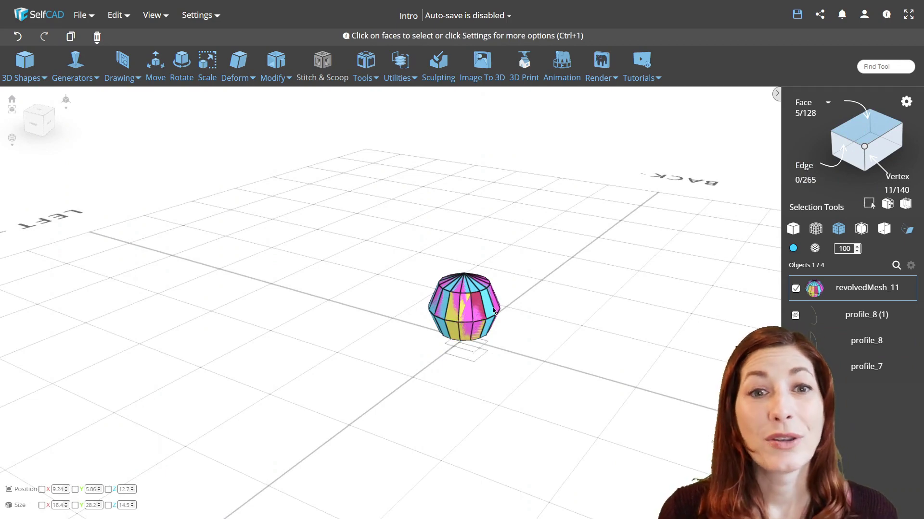
key("Delete")
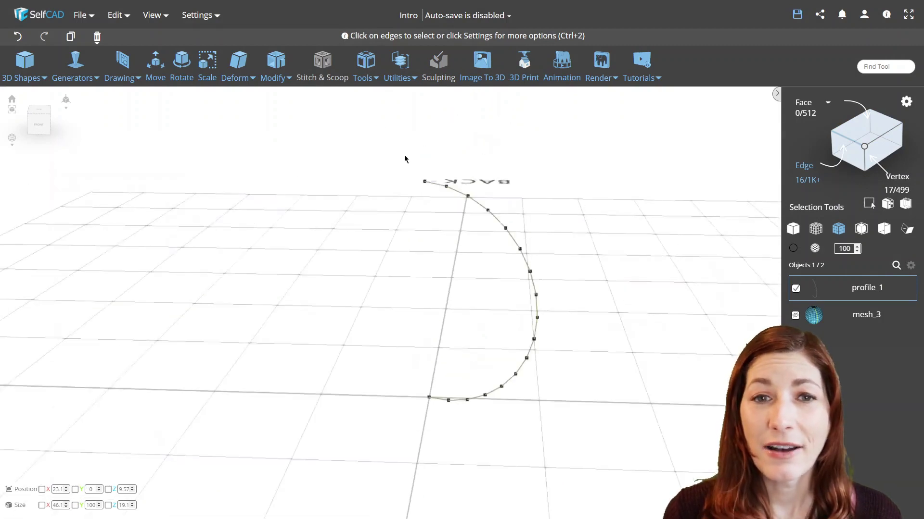
Revolve the arc profile around a drawn axis between its two ends to create a sphere.
left_click(364, 64)
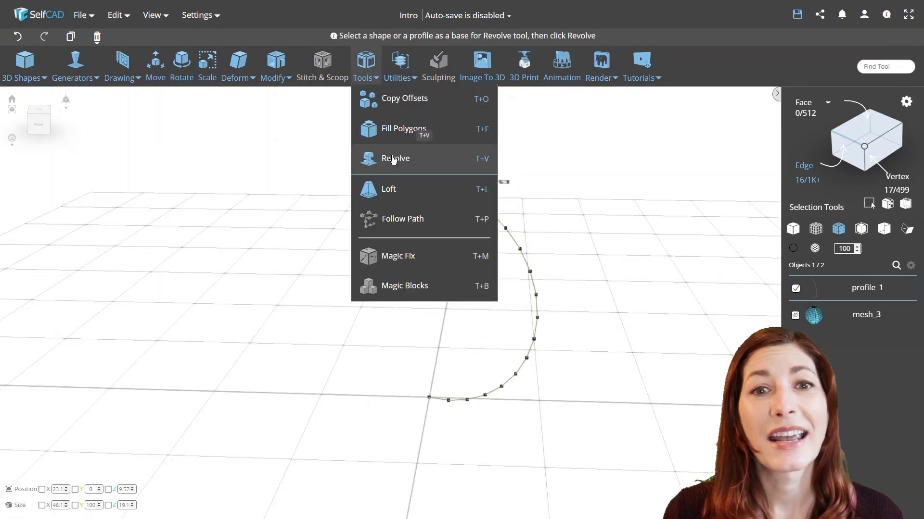
left_click(394, 159)
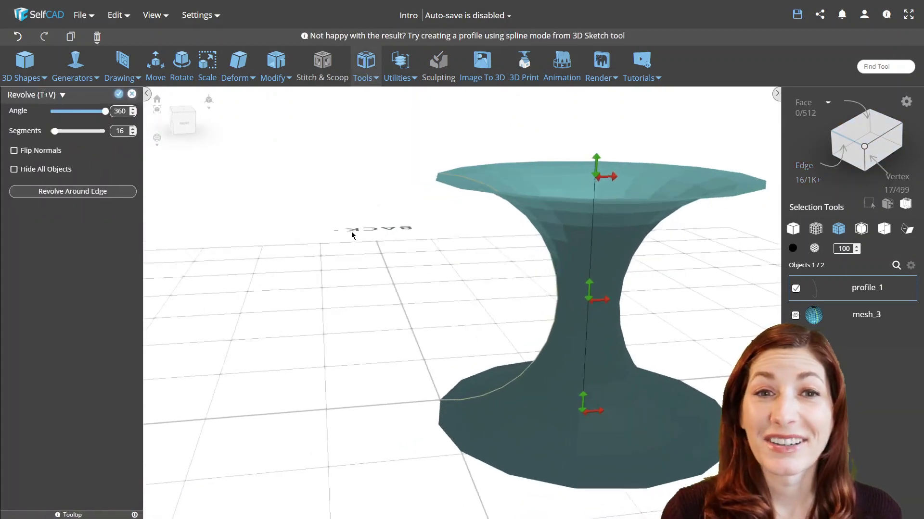
left_click(72, 190)
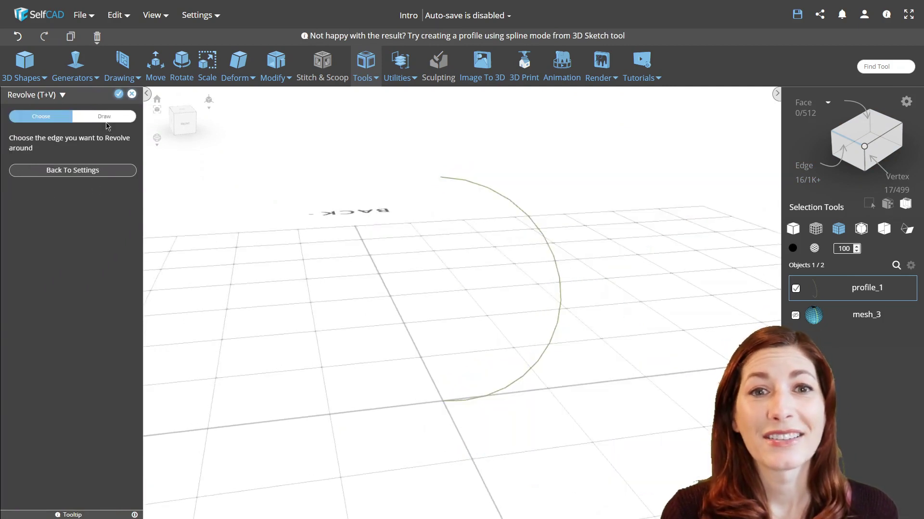
left_click(104, 116)
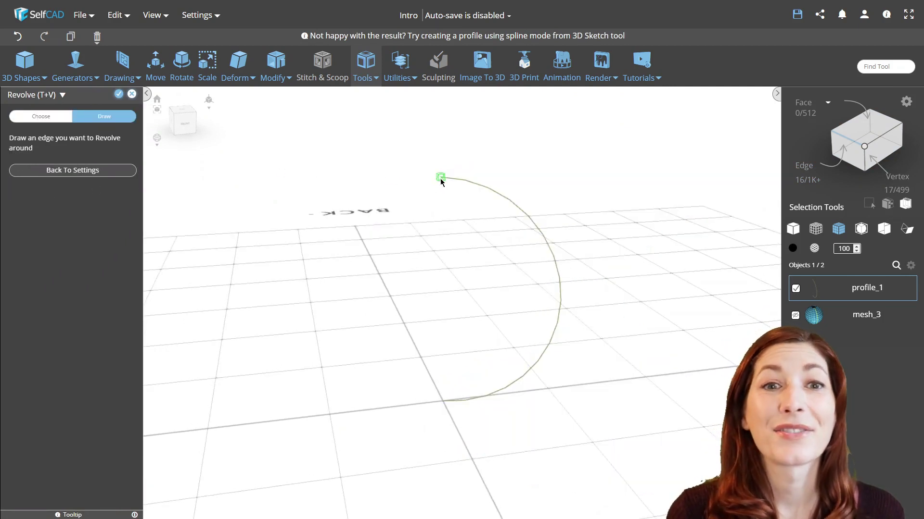
left_click_drag(441, 177, 442, 402)
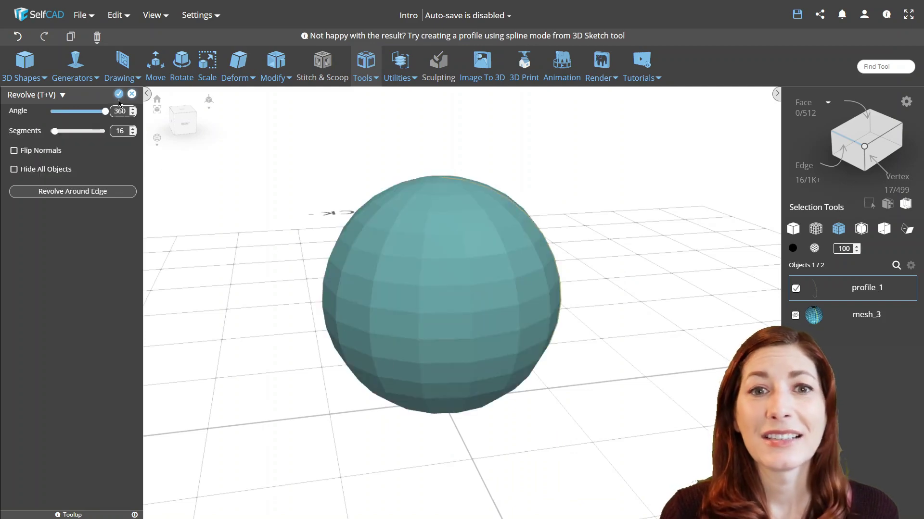
left_click(118, 94)
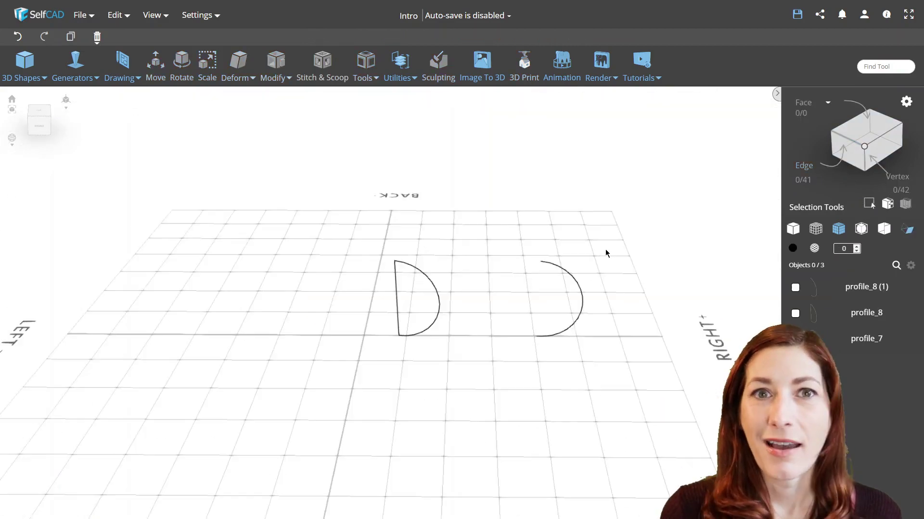
Revolve the right-hand half-arc profile into a ring and add thickness to its walls.
left_click(364, 65)
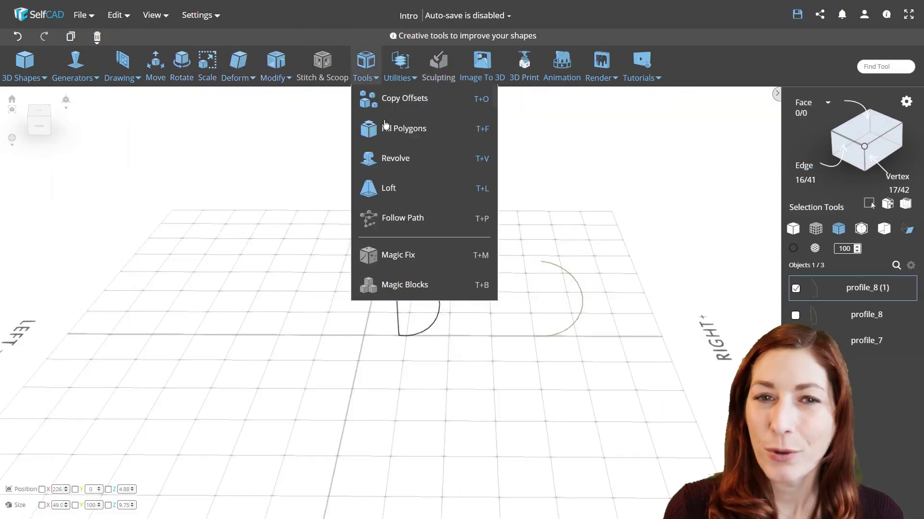
left_click(395, 157)
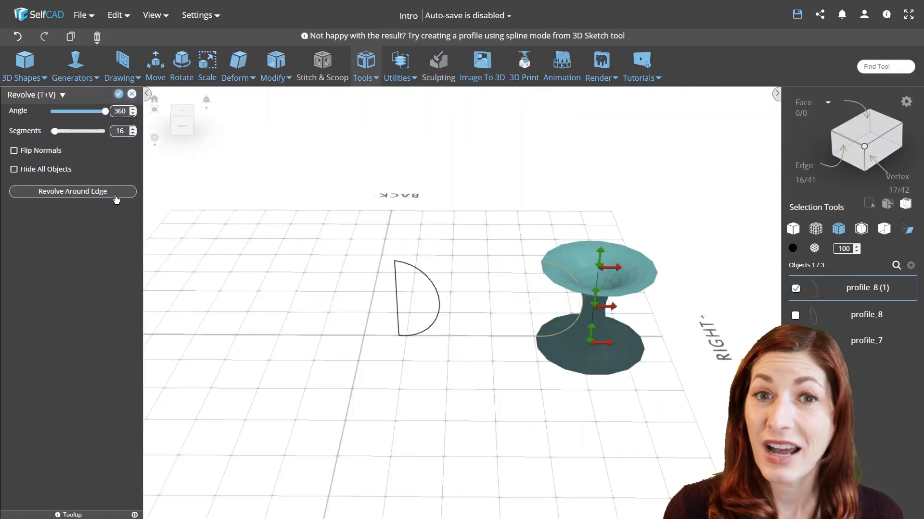
left_click(72, 191)
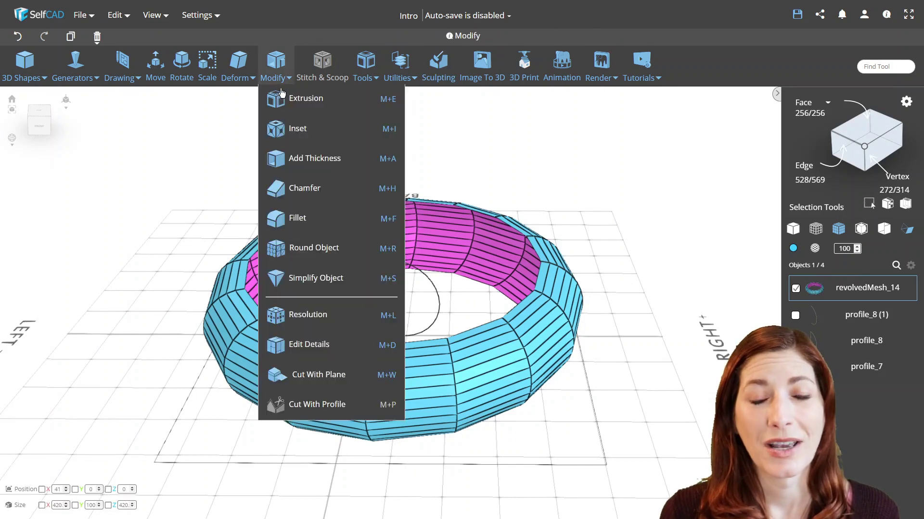
left_click(313, 157)
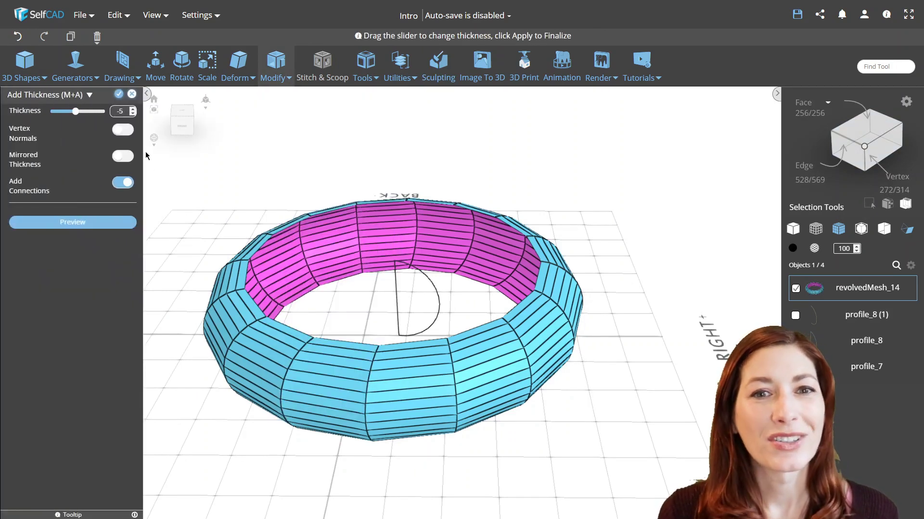
left_click(72, 223)
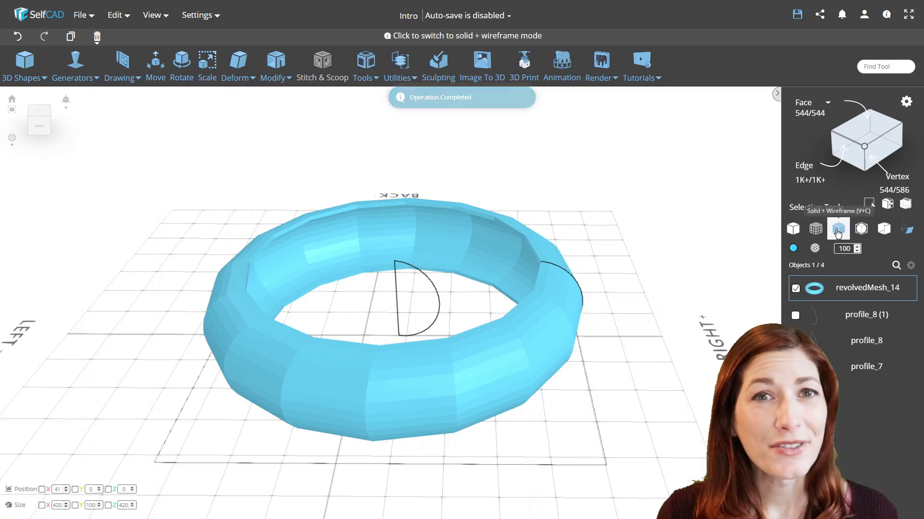
Inspect the thickened ring with wireframe edges shown, then hidden again.
left_click(838, 229)
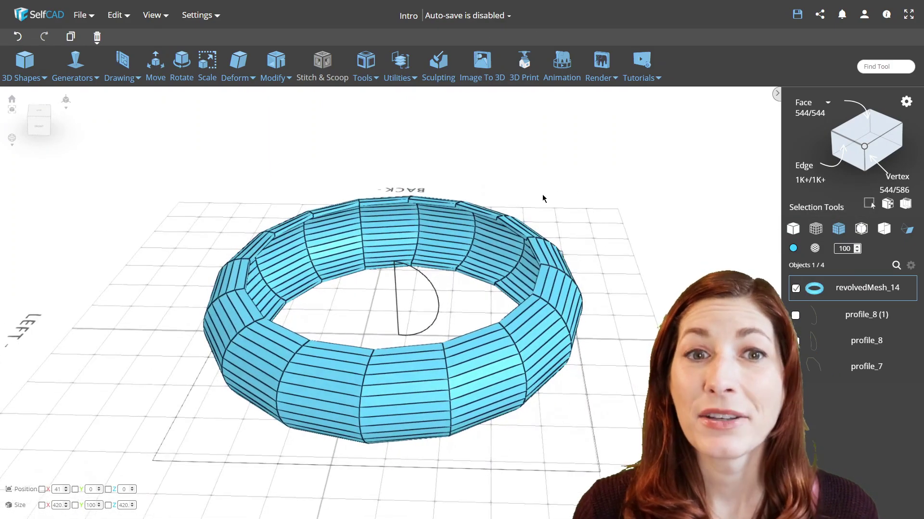
left_click(22, 65)
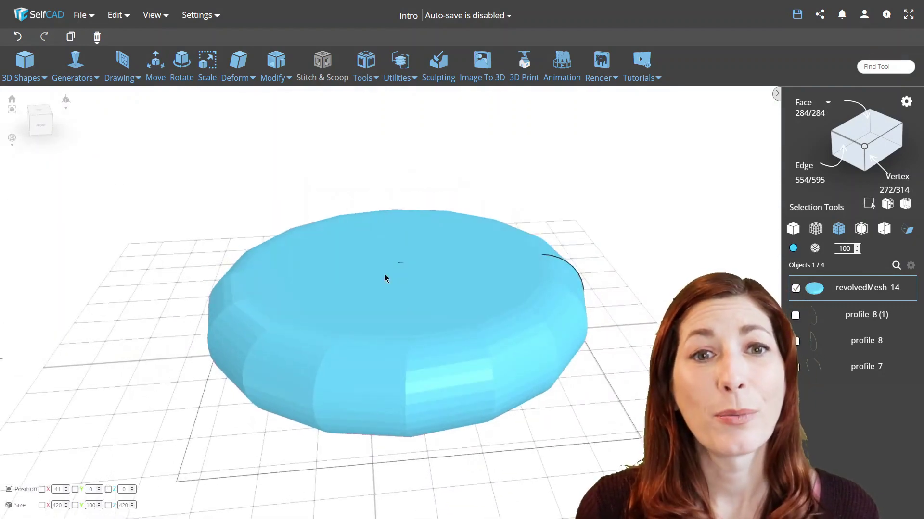
left_click(838, 229)
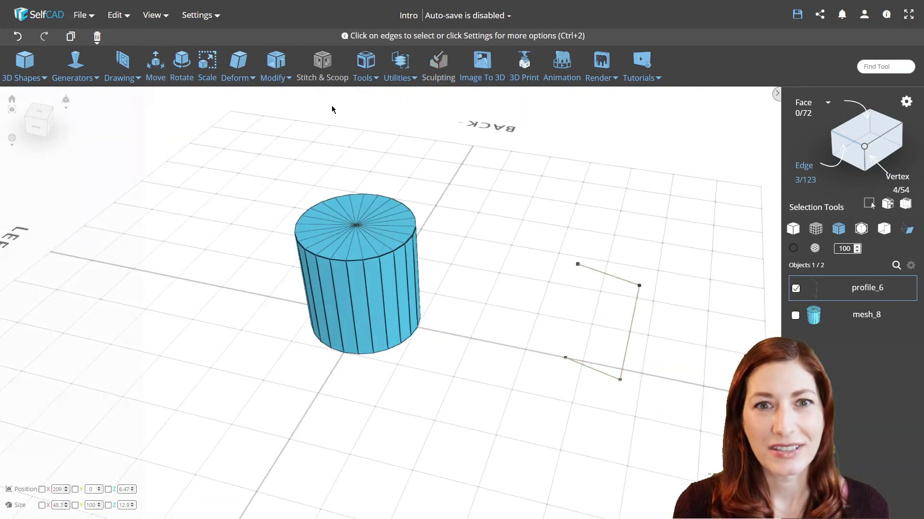
Revolve the open profile around a chosen axis edge, discarding the cylinder result and switching edges.
left_click(363, 66)
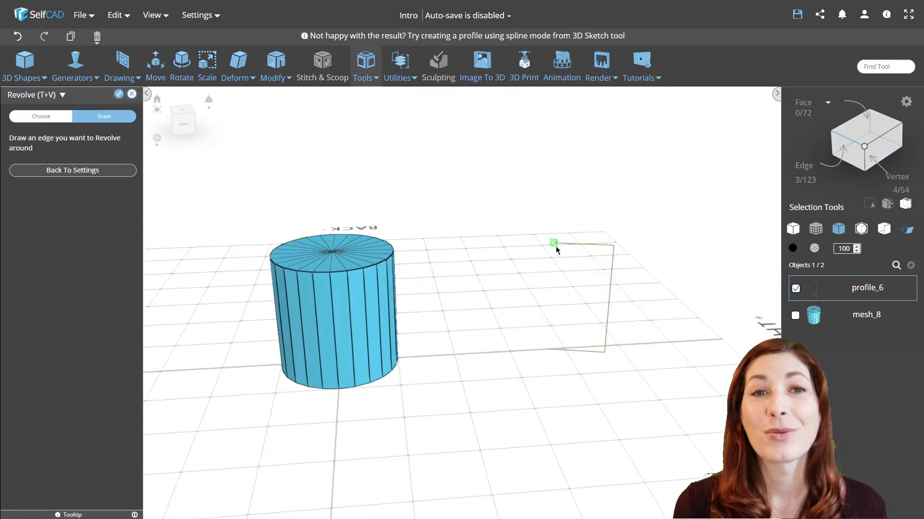
left_click(554, 243)
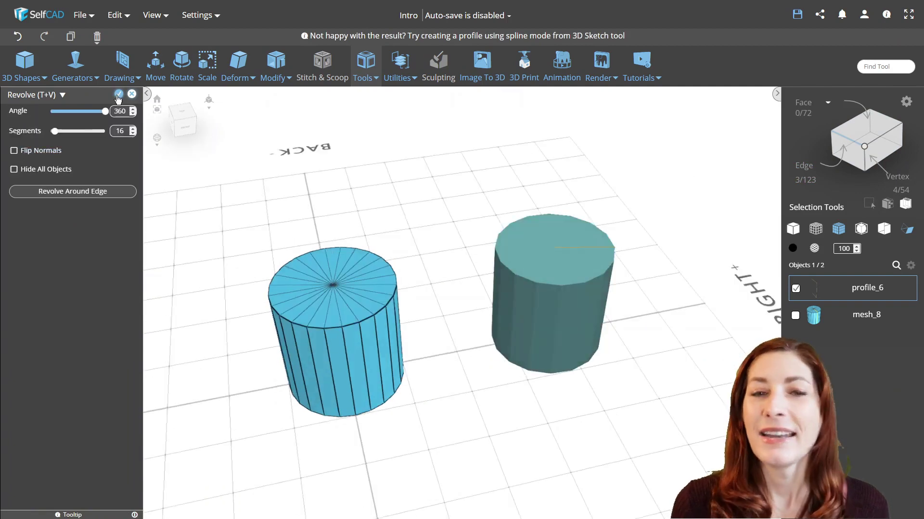
left_click(117, 95)
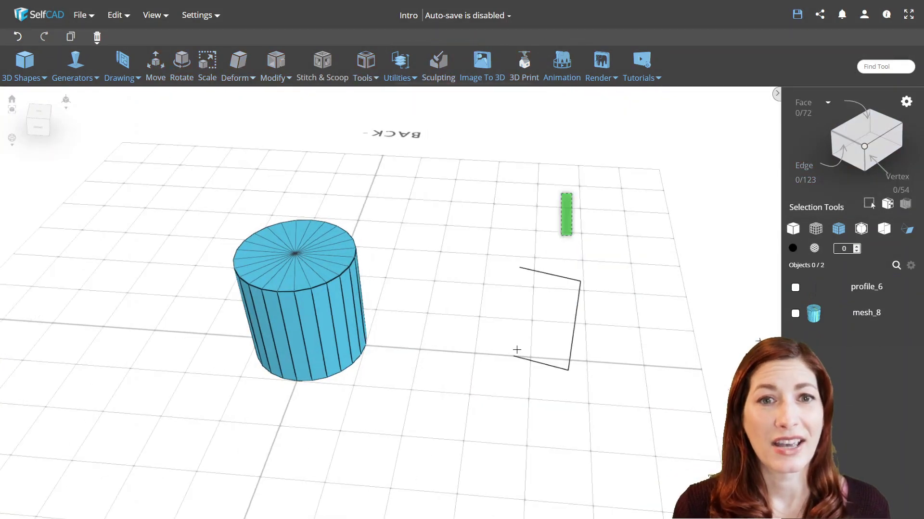
left_click(362, 64)
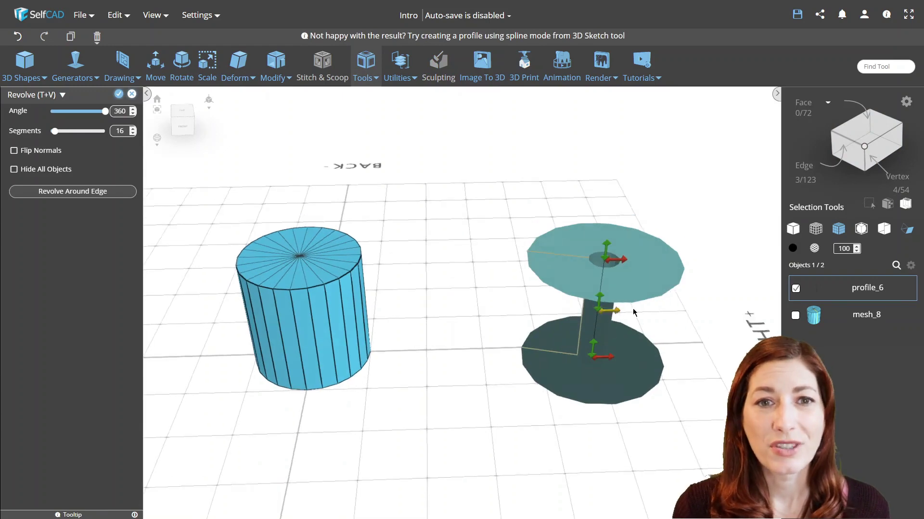
left_click(118, 94)
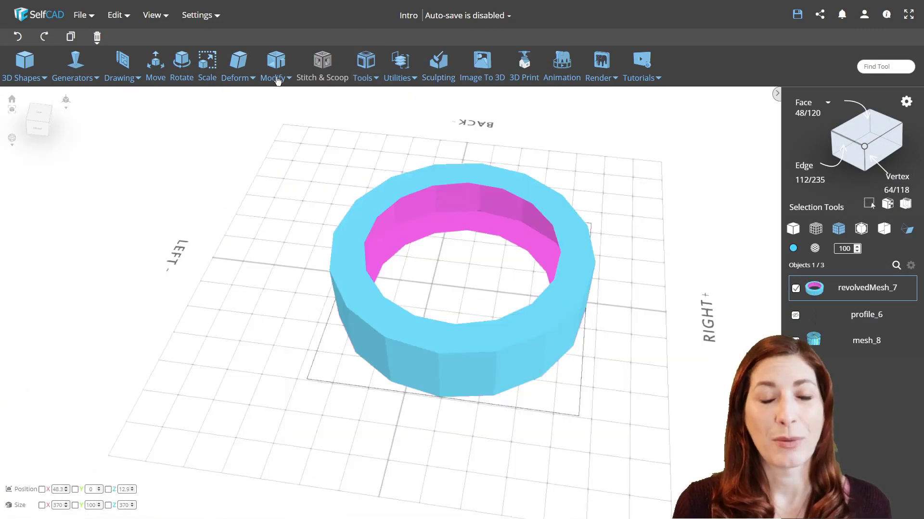
Add wall thickness to the hollow ring revolvedMesh_7 and preview it.
left_click(272, 65)
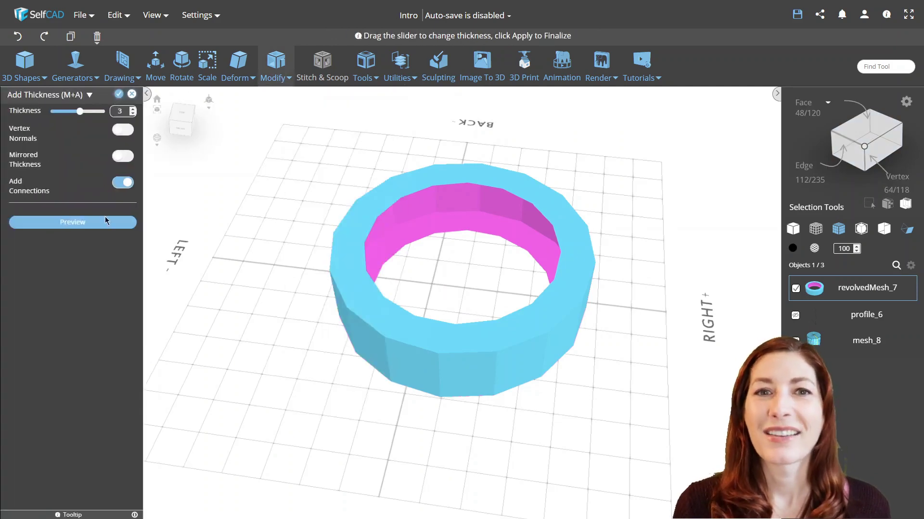
left_click(122, 156)
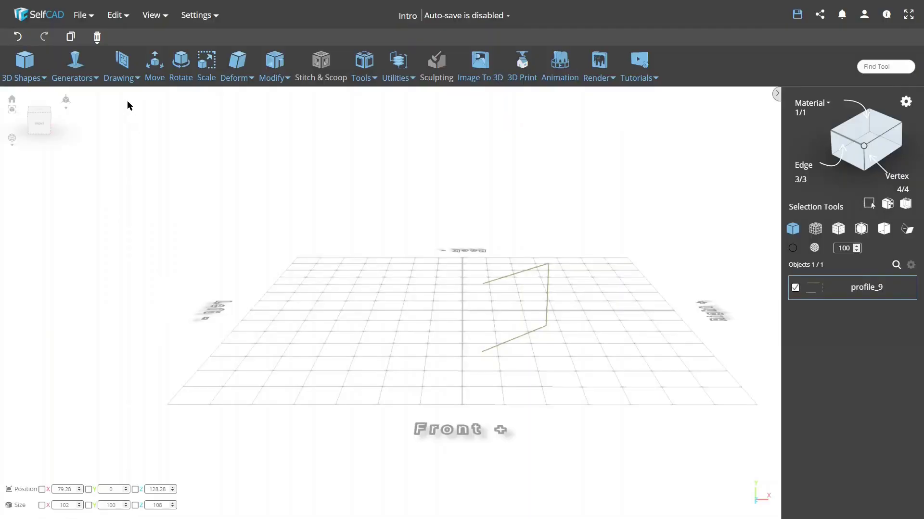
Add a curved edge to profile_9 and flatten it onto one plane with Z size 0.
left_click(118, 61)
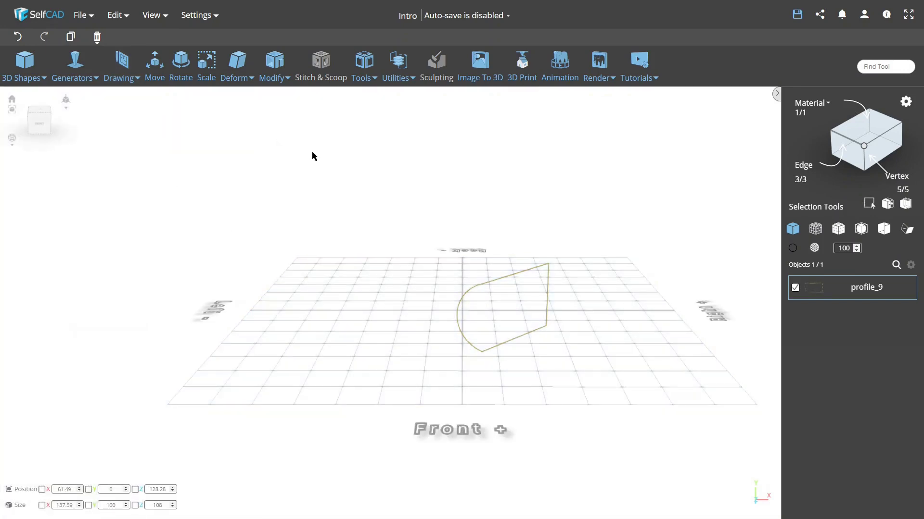
left_click(237, 67)
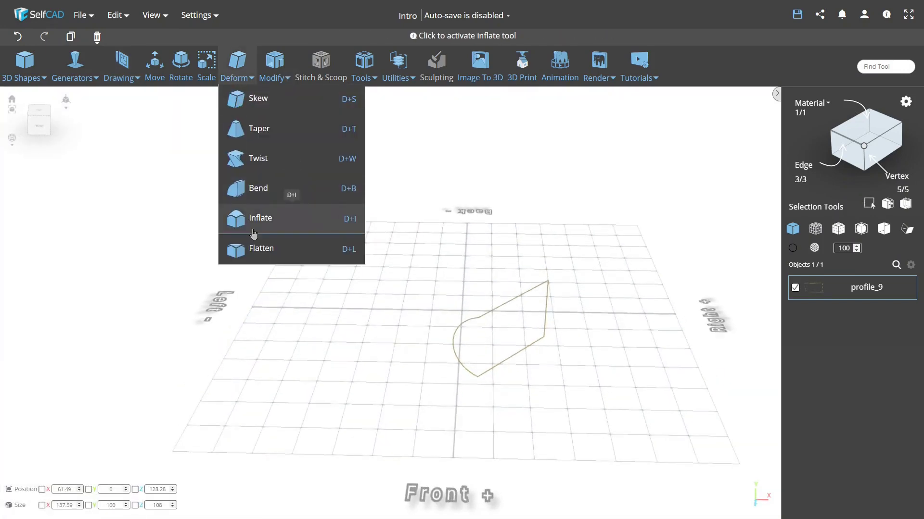
left_click(261, 248)
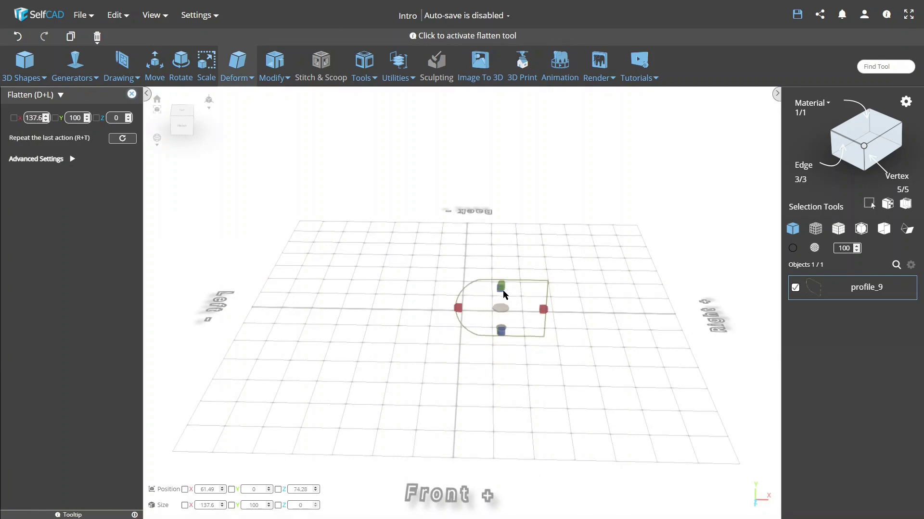
left_click(364, 64)
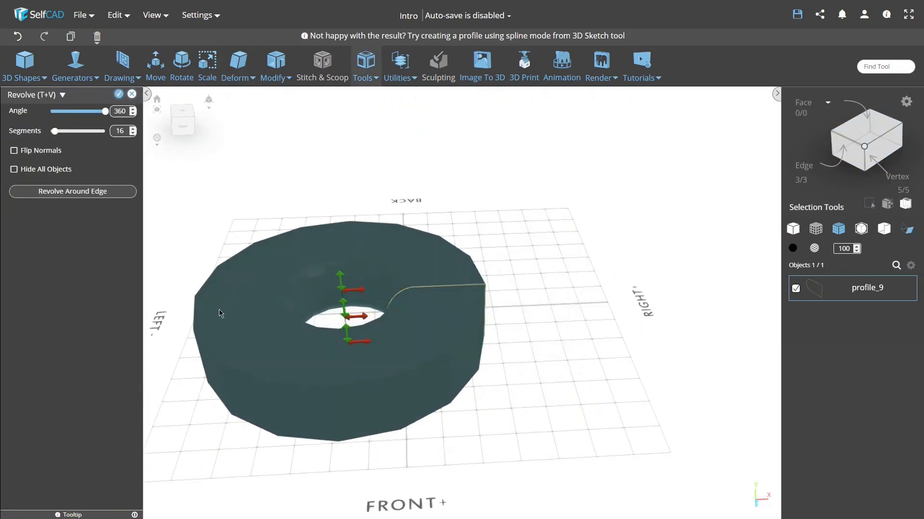
Revolve profile_9 around its straight edge with flipped normals into the disc revolvedMesh_15.
left_click(15, 150)
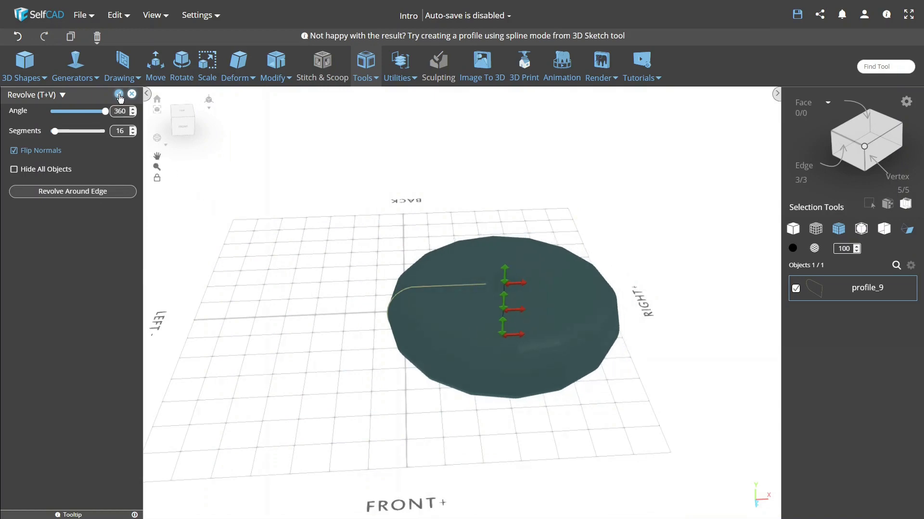
left_click(119, 95)
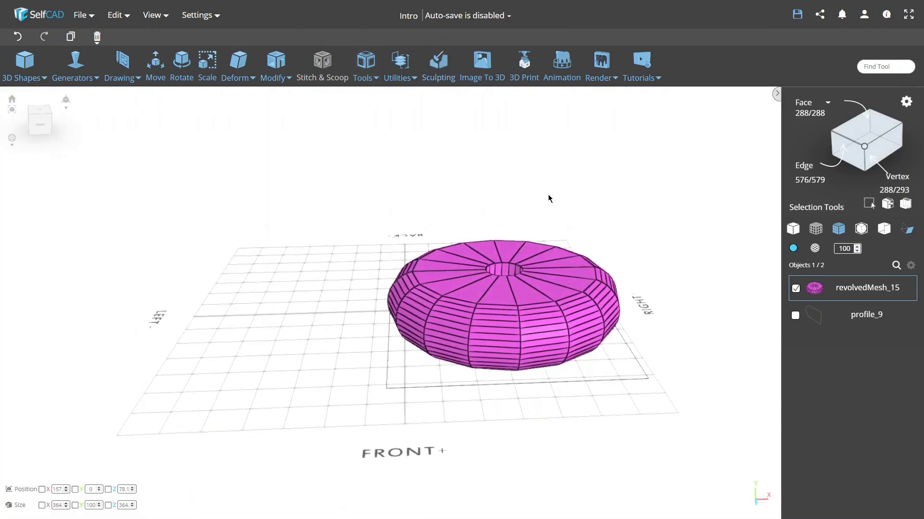
left_click(400, 64)
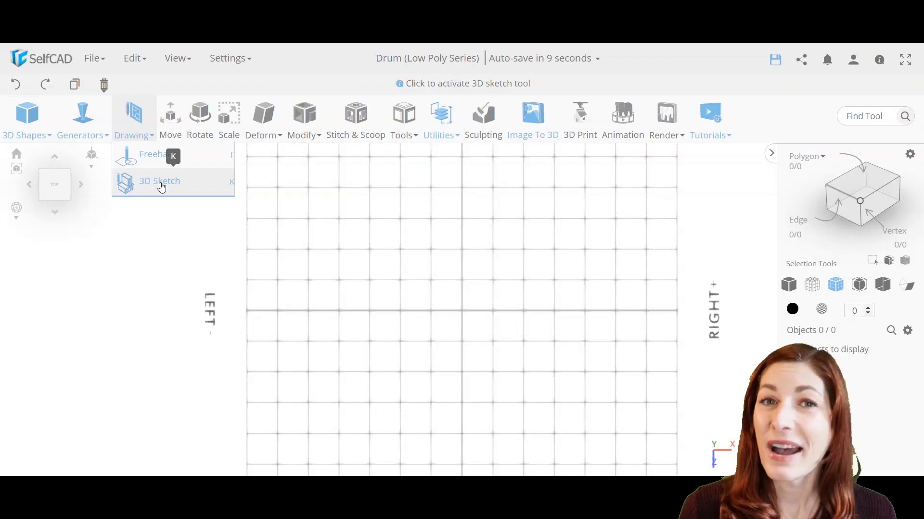
Sketch a circle centred on the grid in the Drum project.
left_click(158, 181)
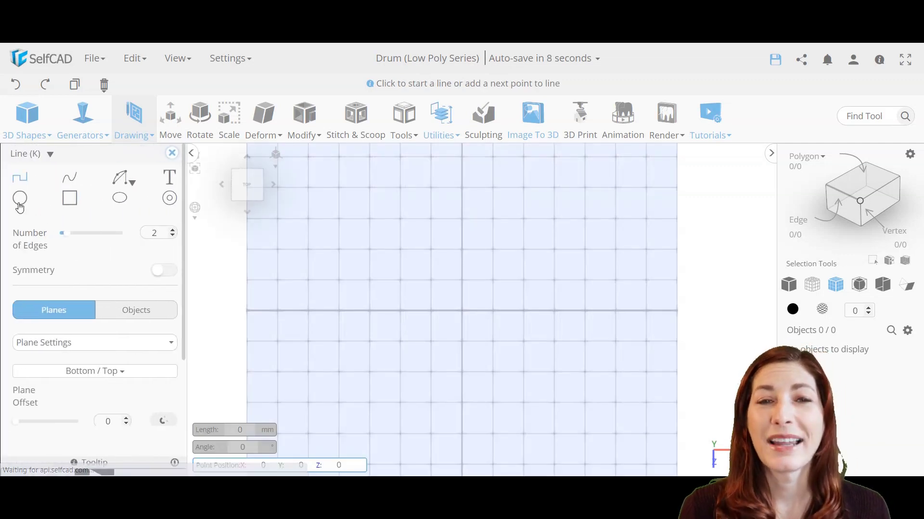
left_click(19, 198)
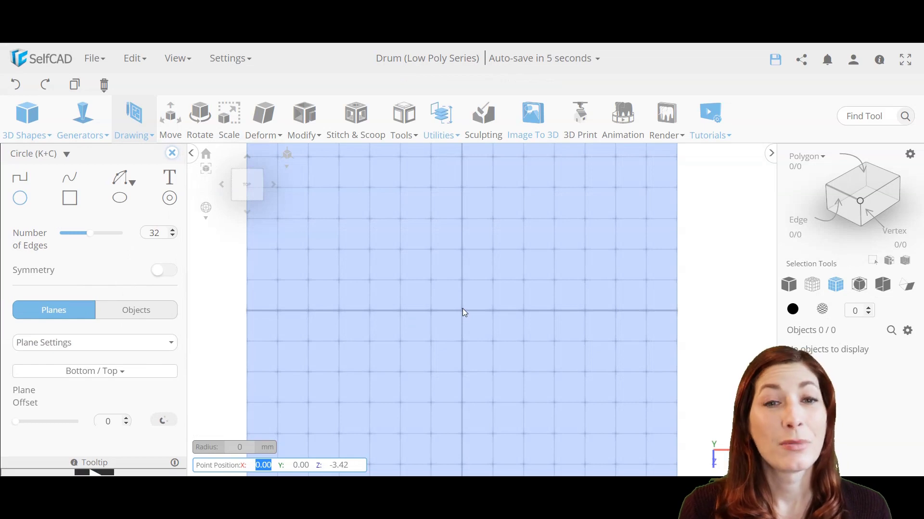
left_click_drag(463, 311, 498, 353)
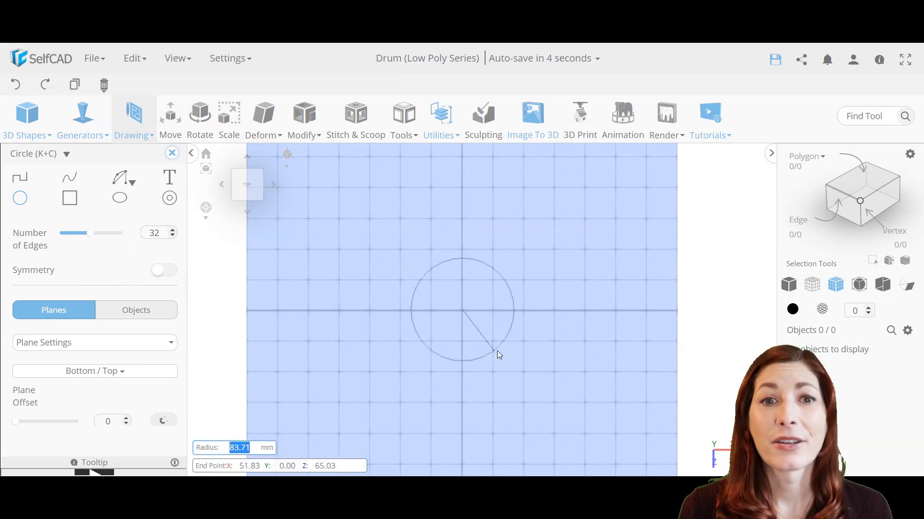
left_click_drag(497, 354, 525, 376)
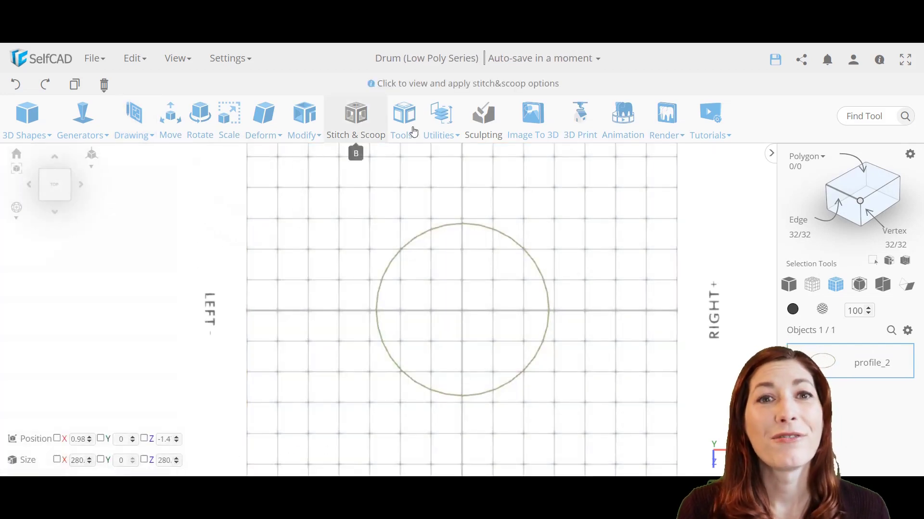
Fill the circle into a solid disc mesh_2 and give it thickness 100 to form a cylinder.
left_click(402, 117)
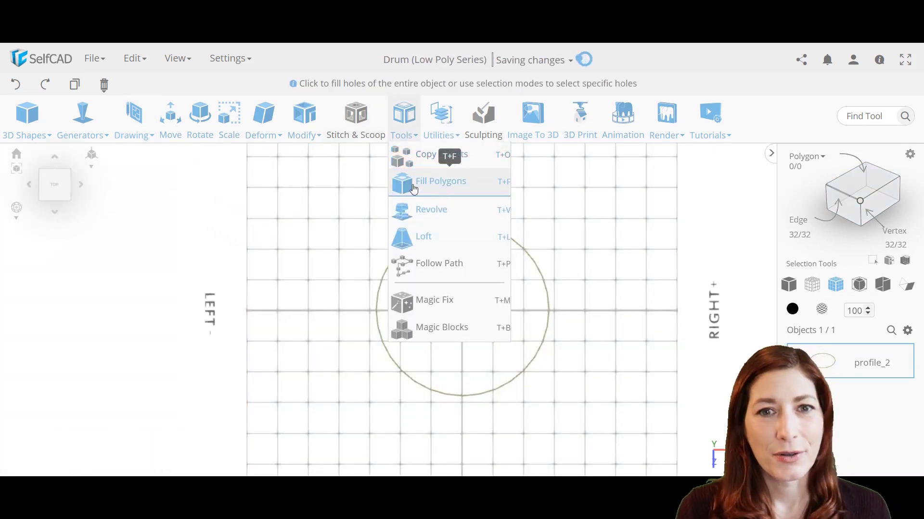
left_click(440, 181)
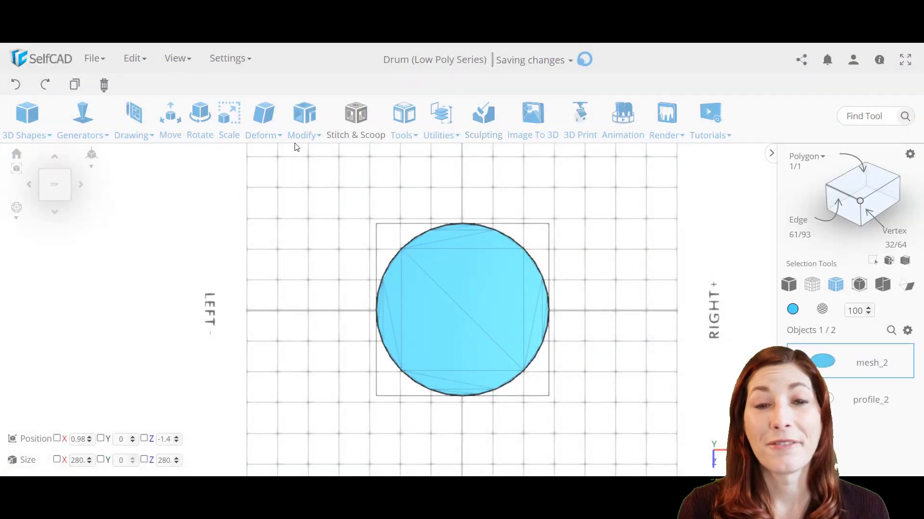
left_click(303, 117)
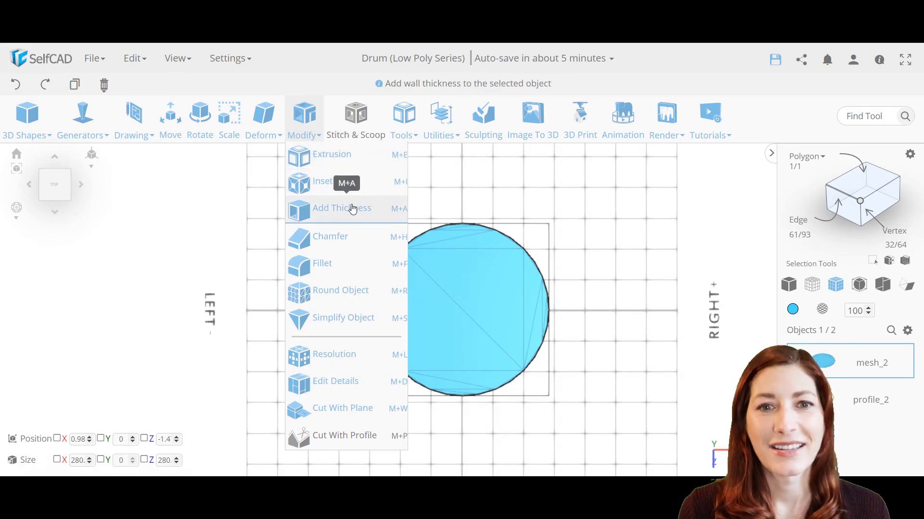
left_click(341, 208)
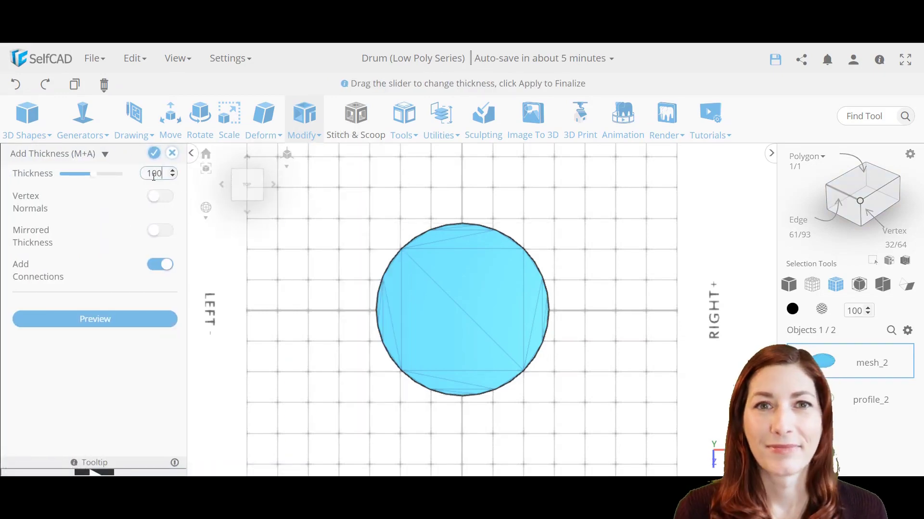
left_click(154, 153)
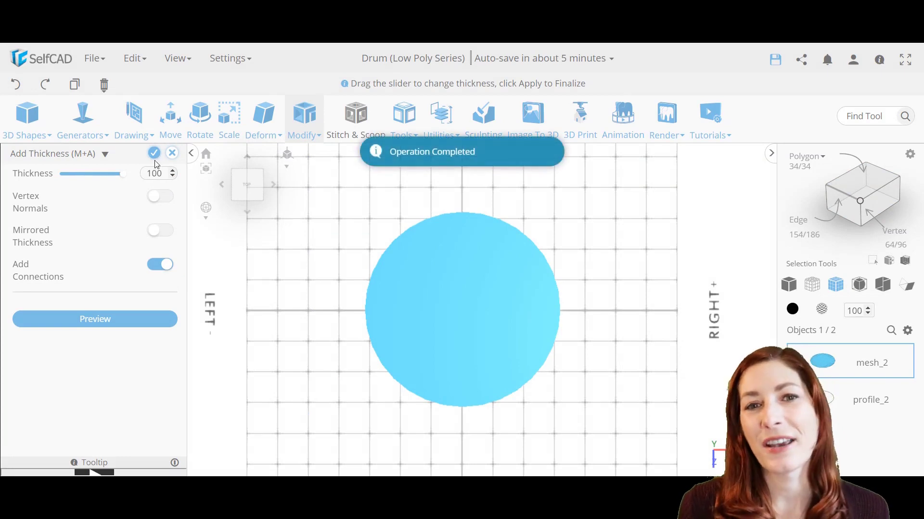
left_click(154, 153)
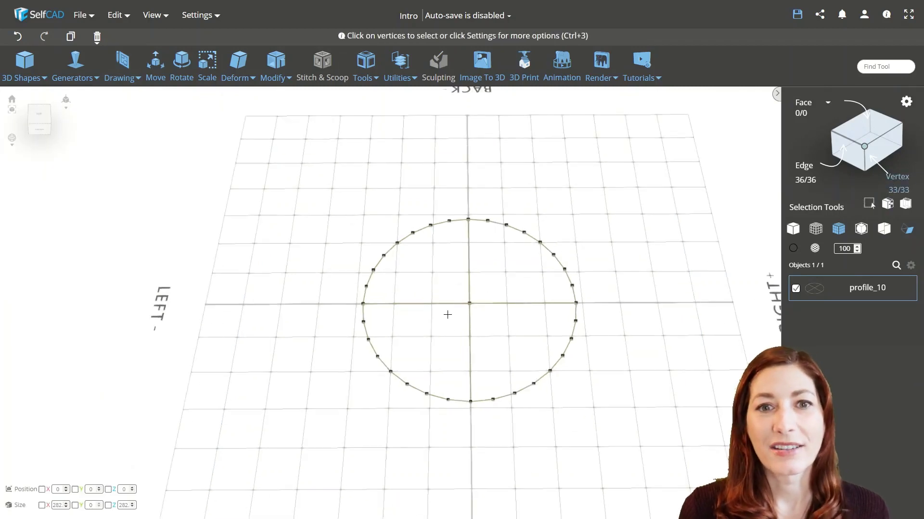
Lift the circle off the grid, fill it into a disc and thicken it into a cylinder.
left_click(155, 64)
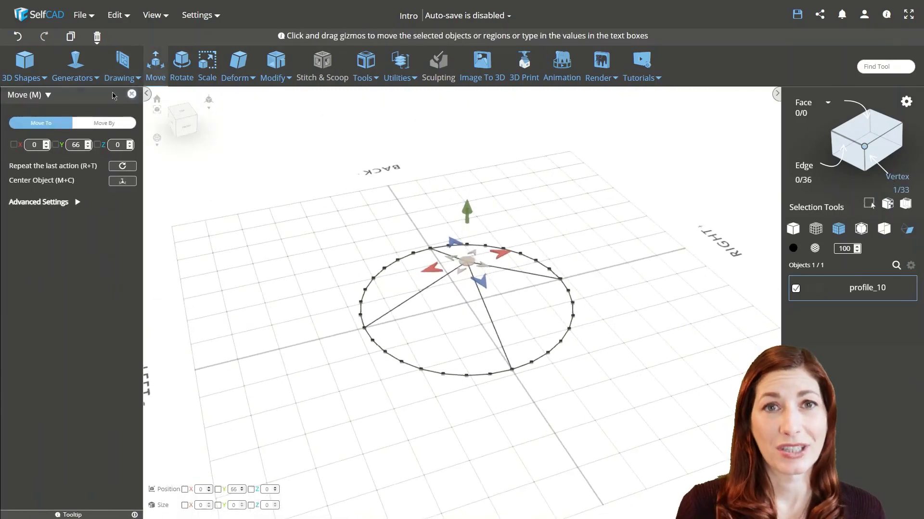
left_click(366, 66)
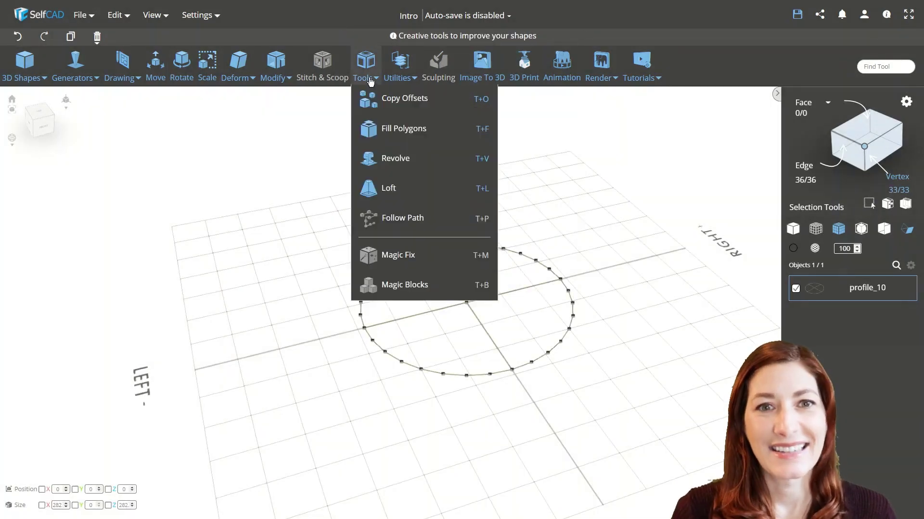
left_click(404, 128)
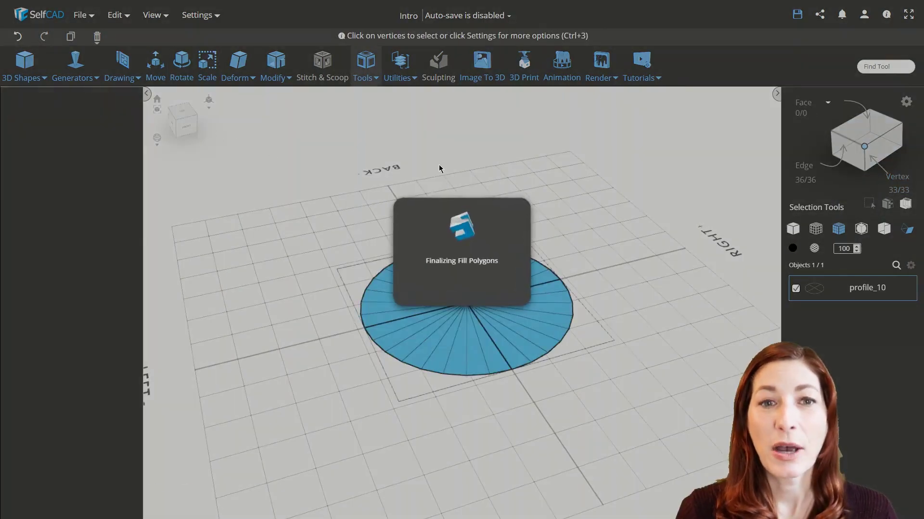
left_click(272, 65)
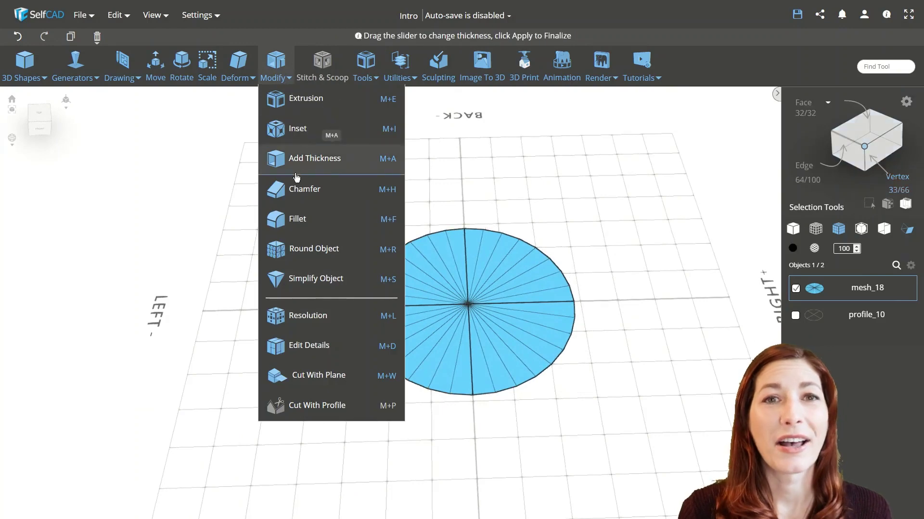
left_click(313, 159)
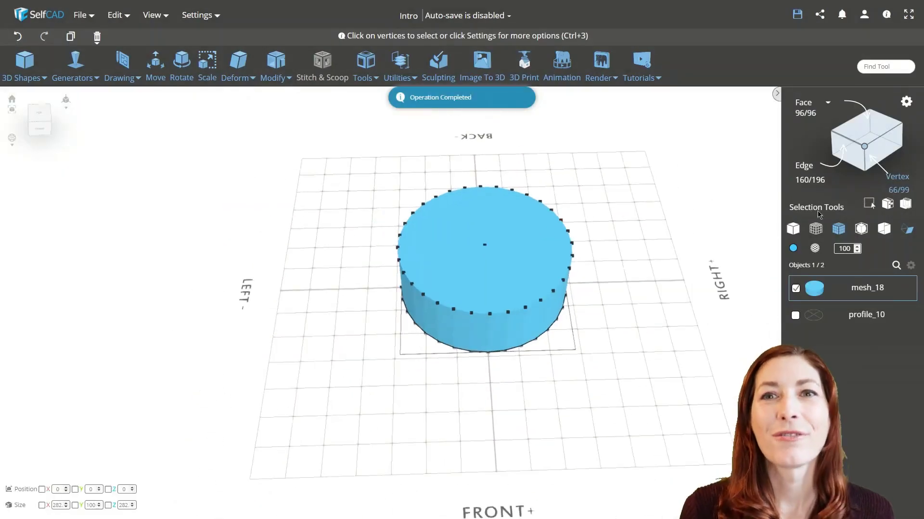
Draw a circular outline and thicken the flat ring into the solid tube mesh_20.
left_click(120, 65)
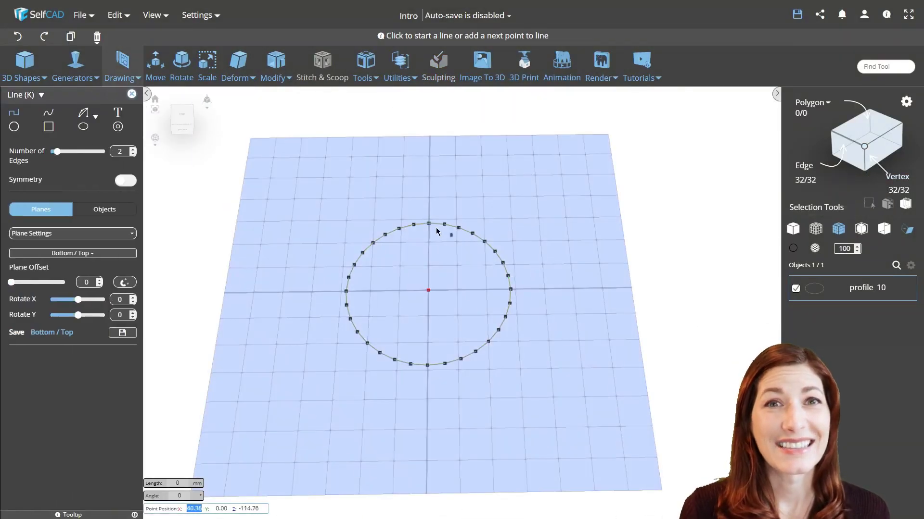
left_click(429, 223)
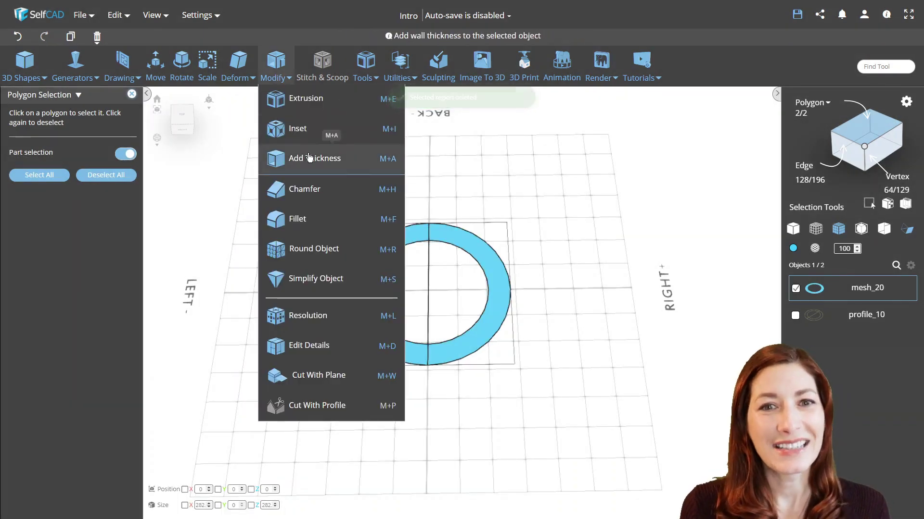
left_click(314, 159)
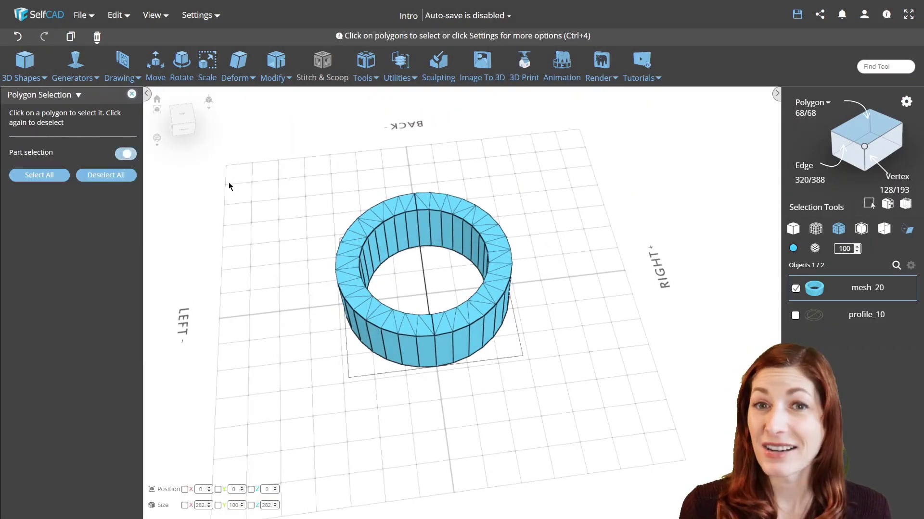
left_click(273, 64)
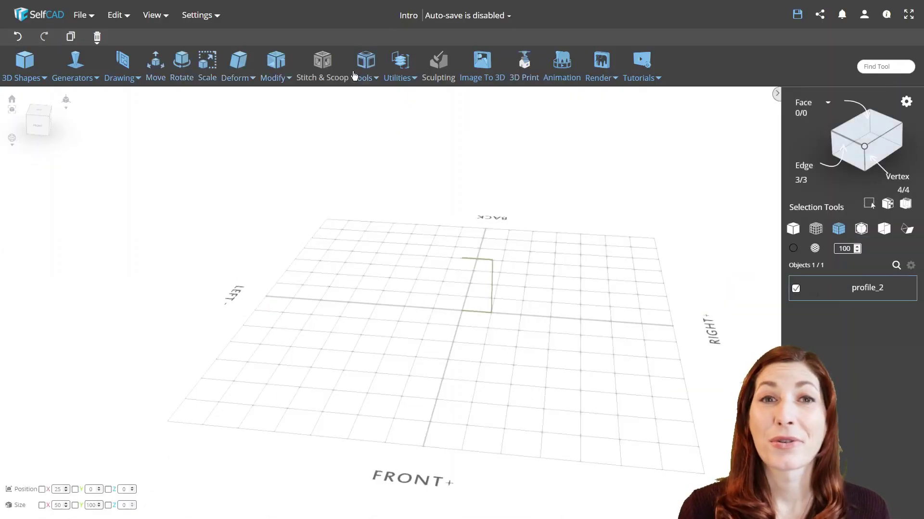
Revolve the L-shaped profile_2 around a changed axis into the solid revolvedMesh_3.
left_click(365, 64)
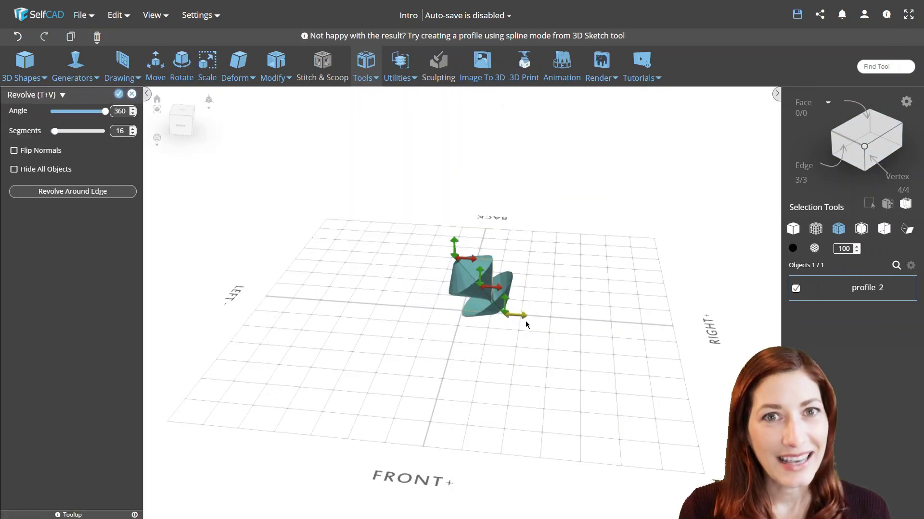
left_click(118, 95)
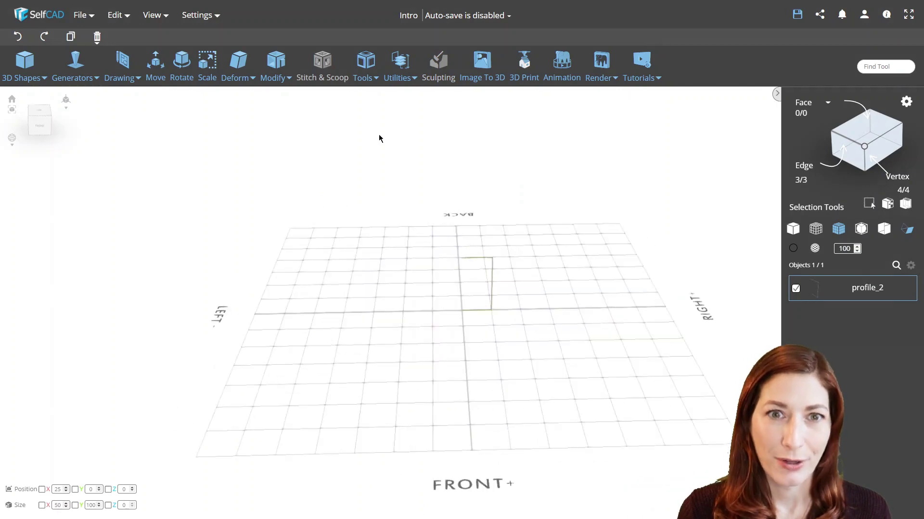
left_click(363, 64)
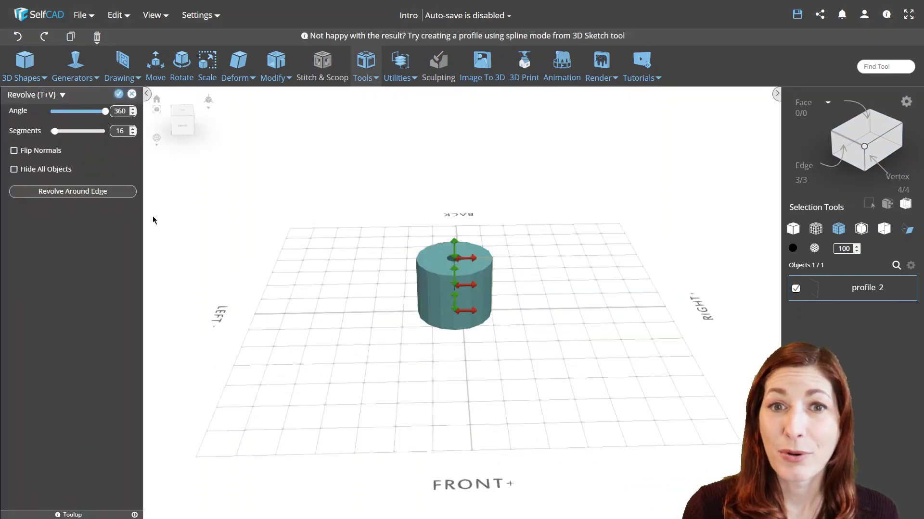
left_click(72, 190)
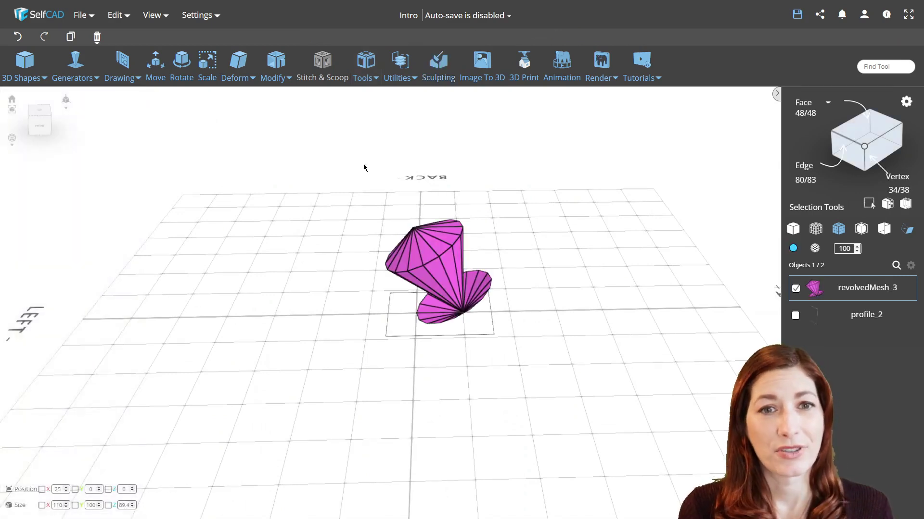
Flip the inside-out faces of revolvedMesh_3 outward with Flip Normals.
left_click(399, 65)
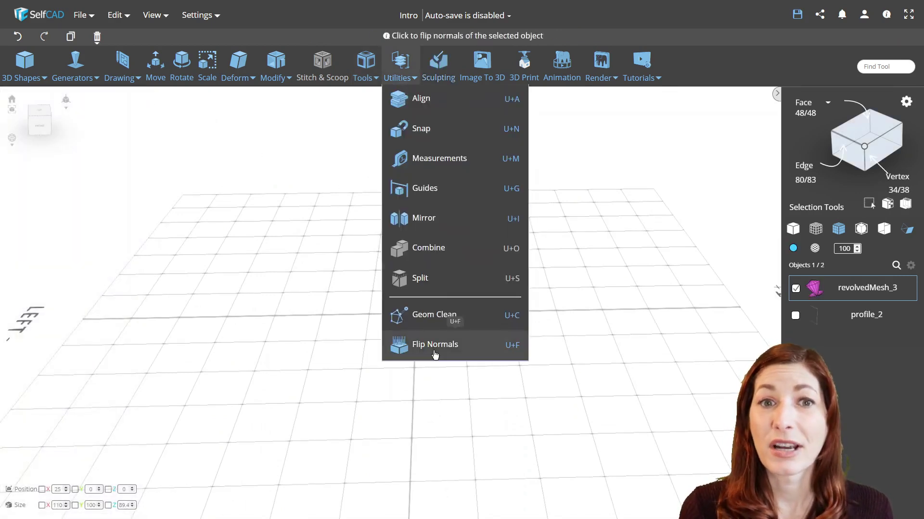
left_click(435, 345)
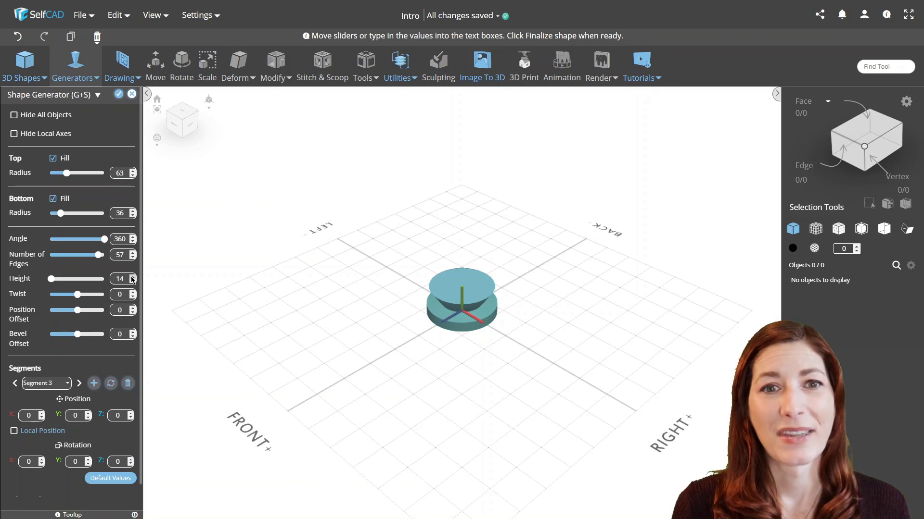
Widen and raise the top disc in the Shape Generator and add Segment 4.
left_click(93, 383)
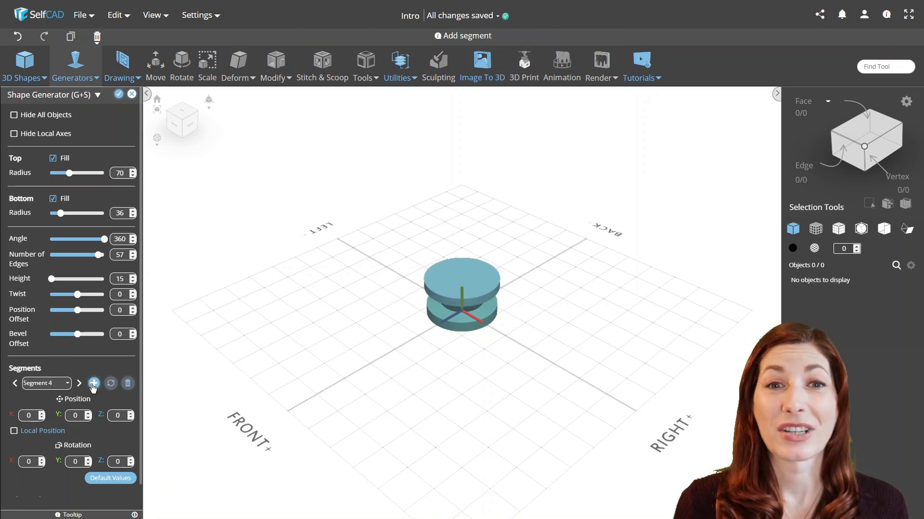
left_click(93, 384)
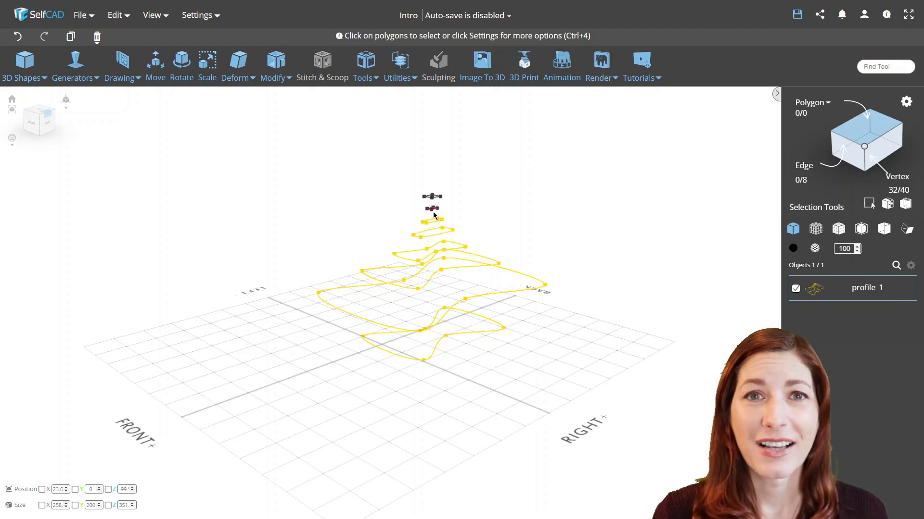
Select the stacked wavy outlines of profile_1 and loft them into a surface.
left_click(430, 205)
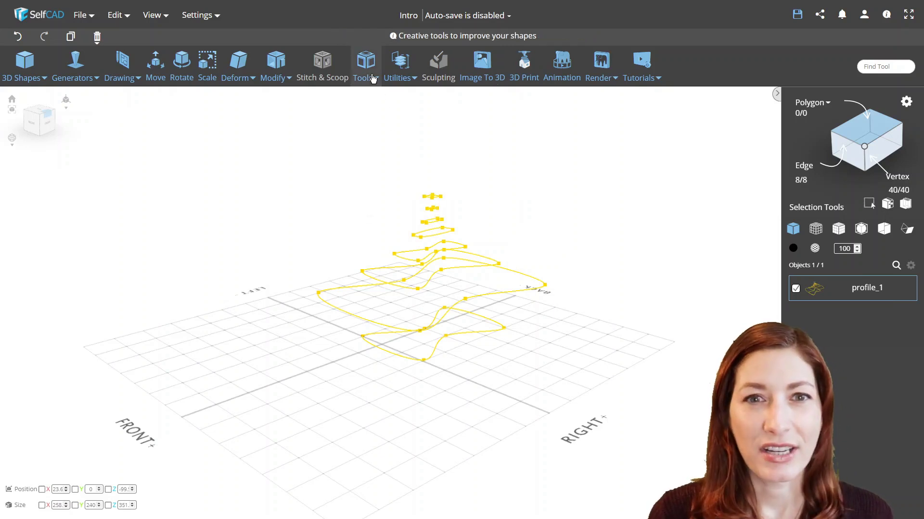
left_click(363, 65)
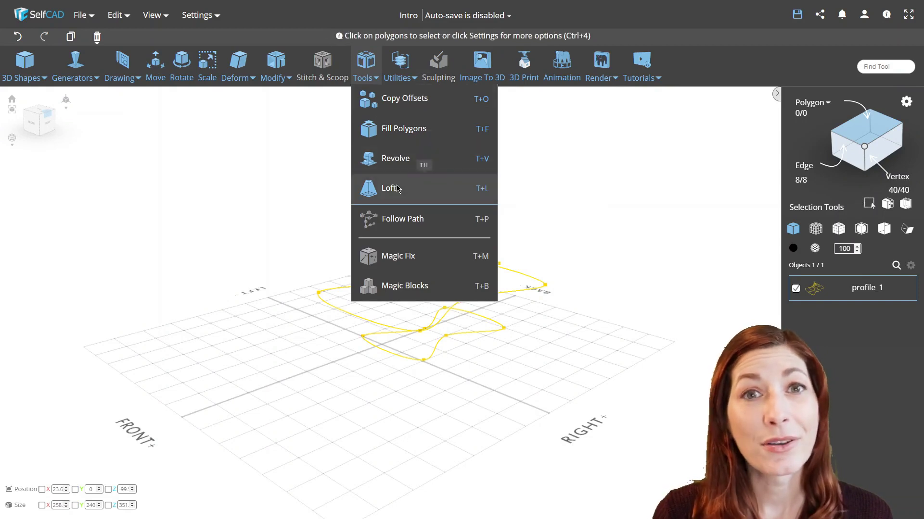
left_click(390, 188)
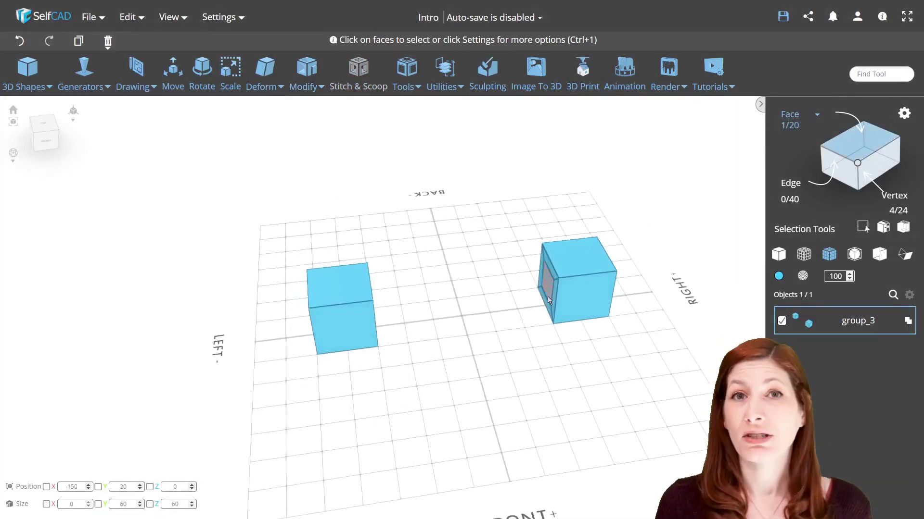
Loft a rectangular bridge between the facing side faces of the two cubes.
left_click(403, 72)
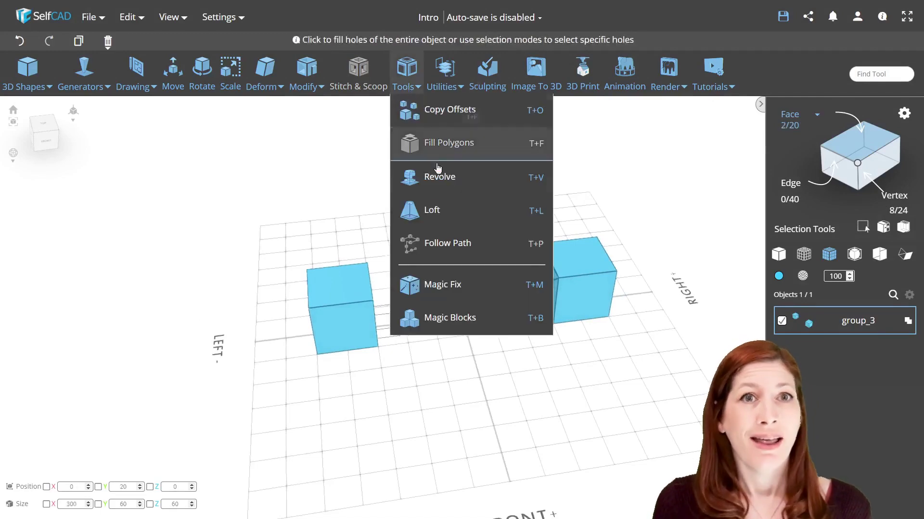
left_click(432, 211)
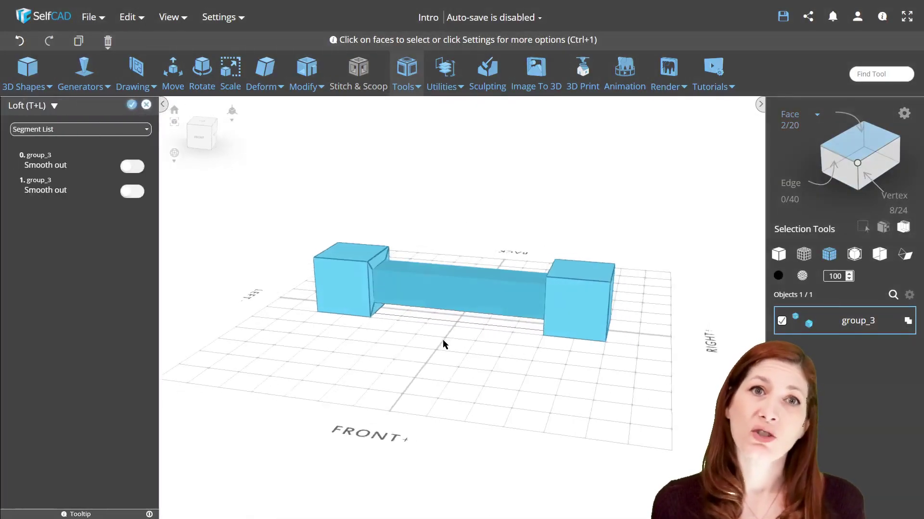
left_click(132, 104)
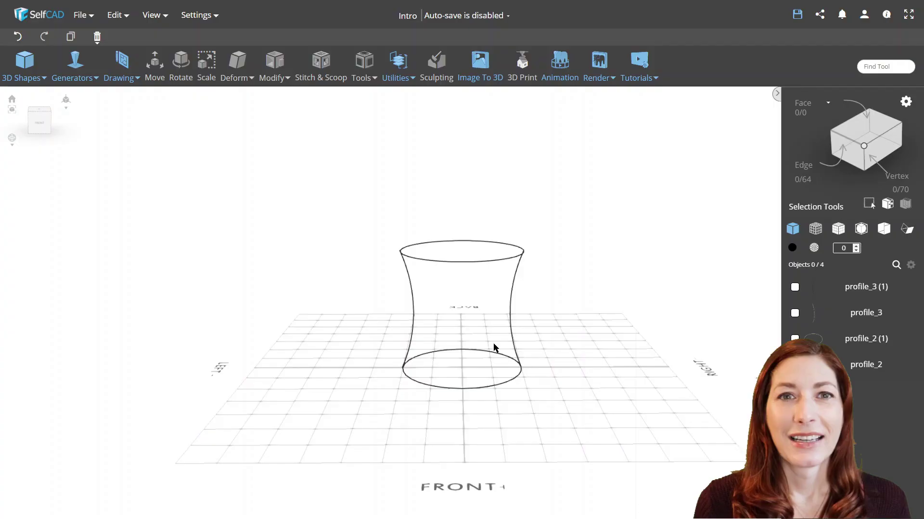
Loft the bottom and top circles with the curved rails added as guides into a waisted solid.
left_click(463, 366)
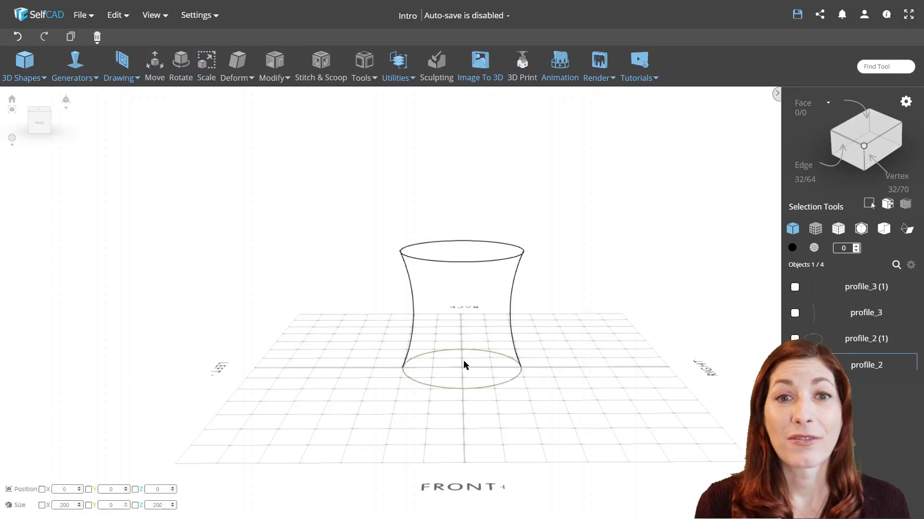
left_click(865, 338)
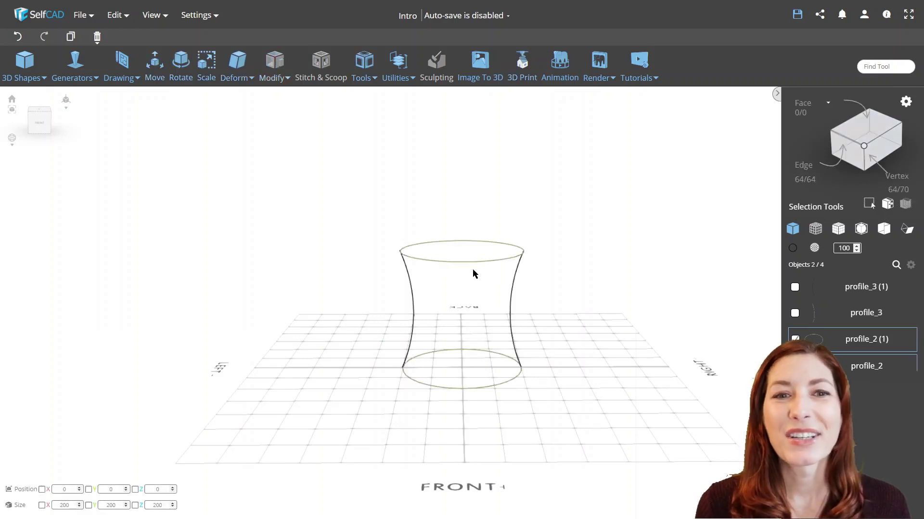
left_click(361, 65)
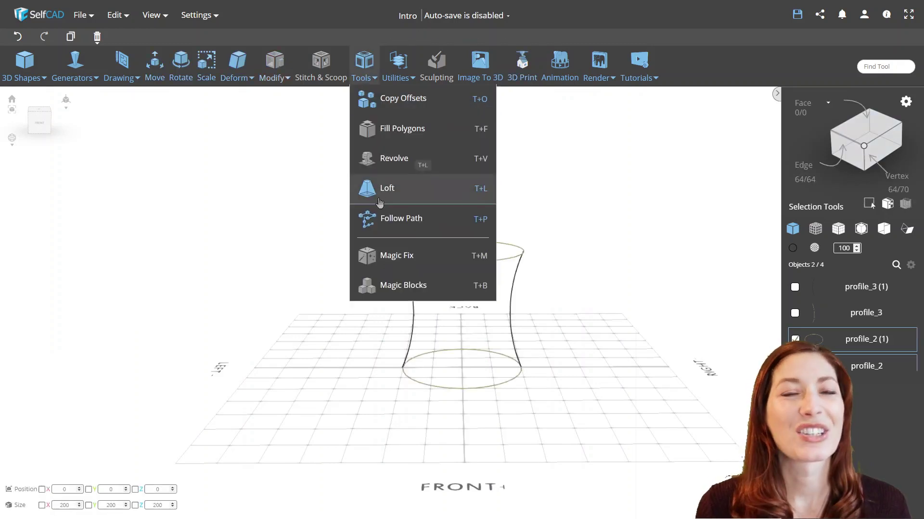
left_click(387, 188)
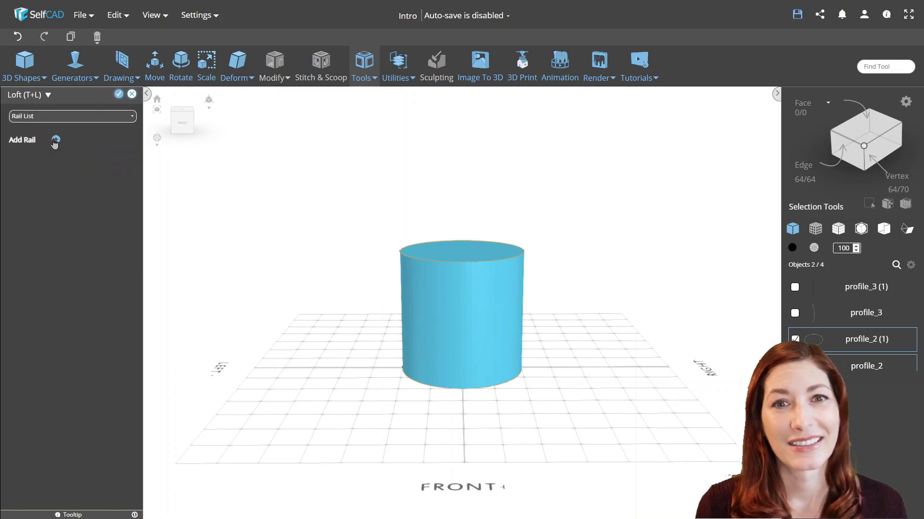
left_click(56, 141)
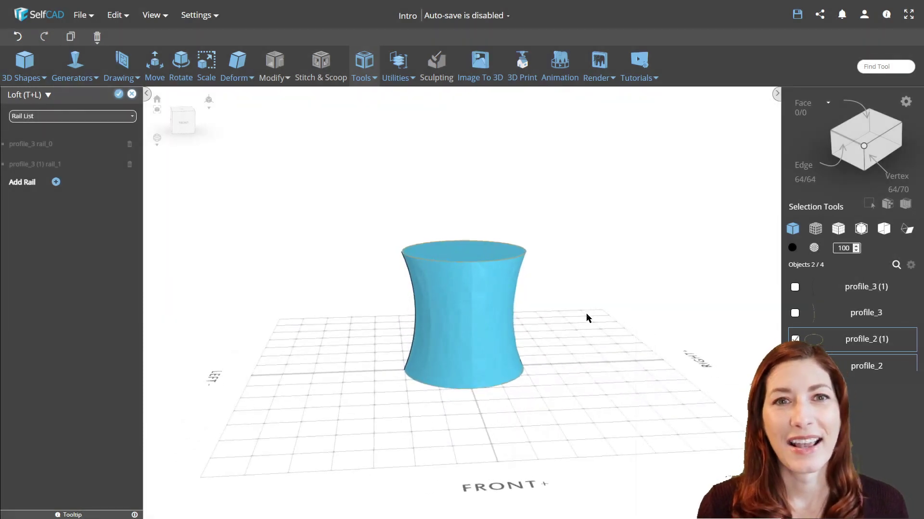
left_click(115, 14)
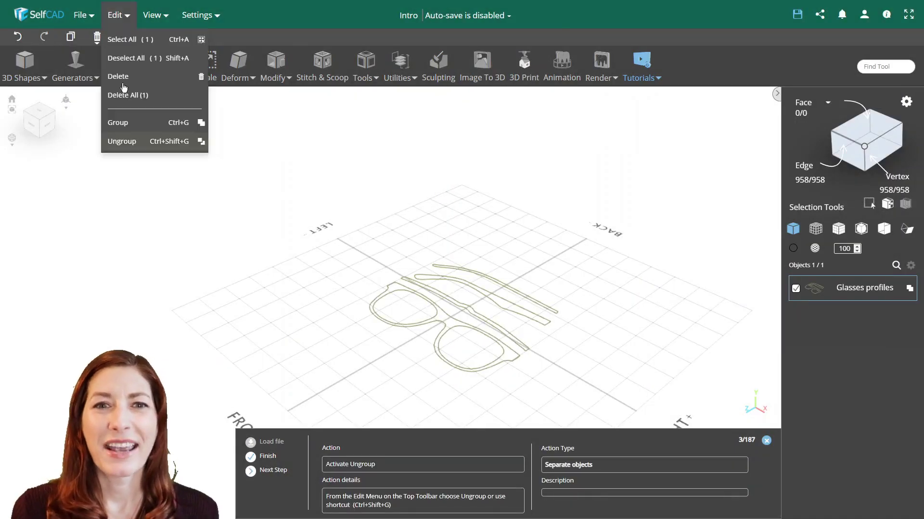
Ungroup the glasses profiles, rotate them upright and thicken profile_3 into a solid.
left_click(122, 141)
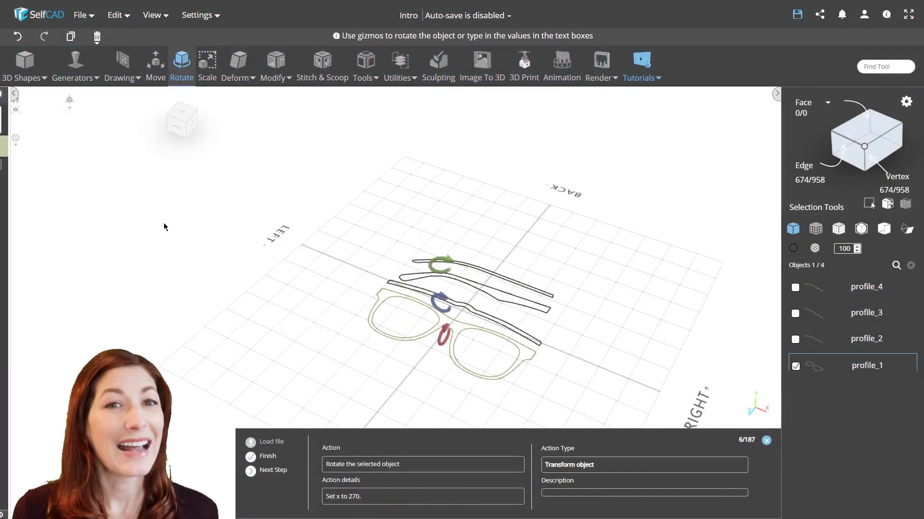
left_click(365, 64)
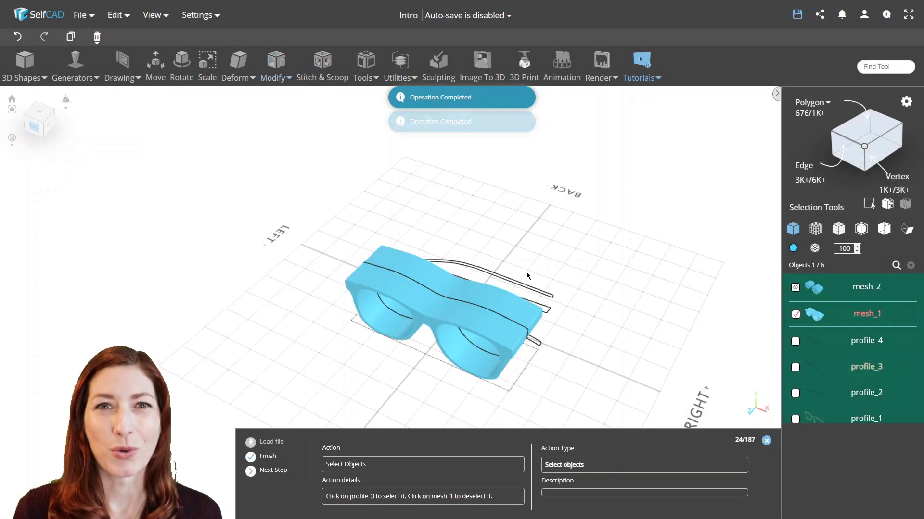
left_click(366, 64)
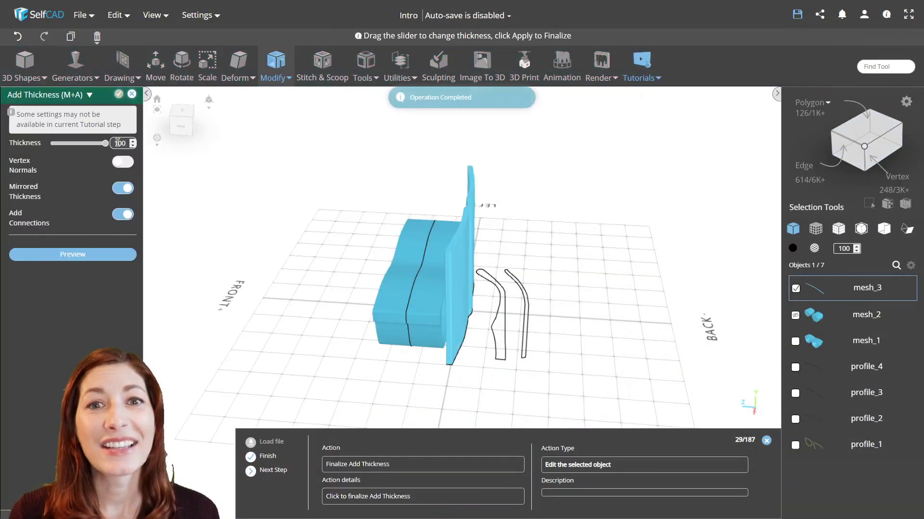
left_click(397, 66)
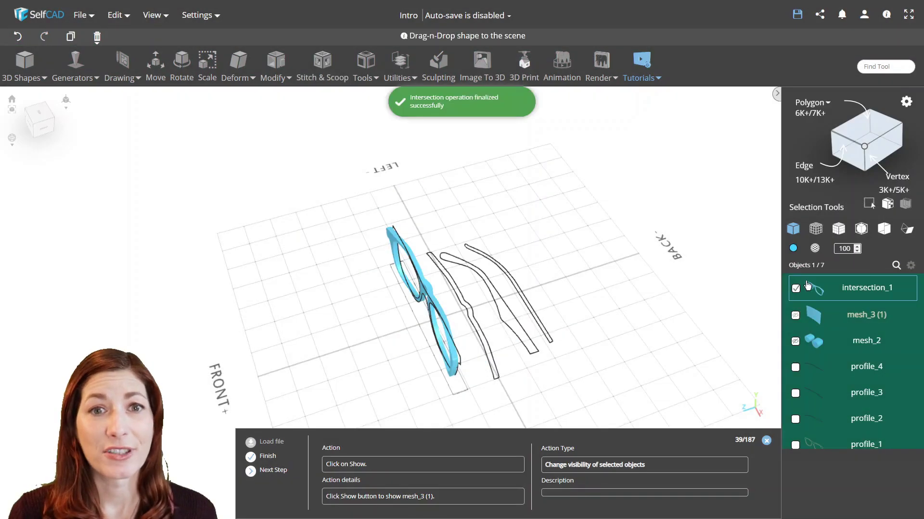
Reveal mesh_3 (1), delete the leftover profiles and rotate the temple profile_2 into place.
left_click(322, 65)
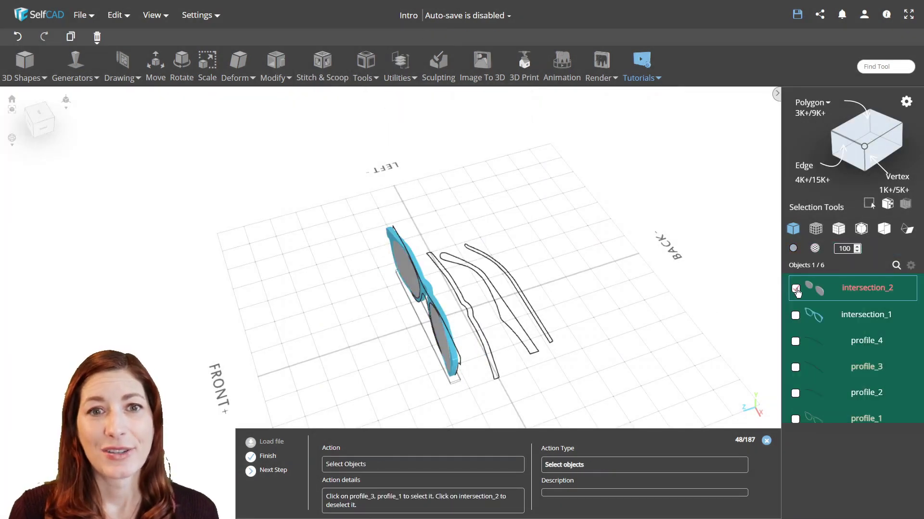
left_click(97, 36)
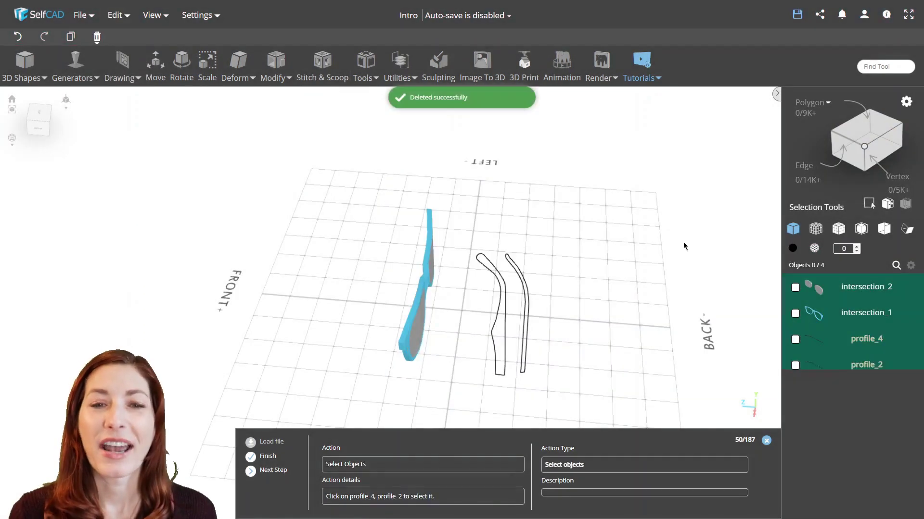
left_click(180, 63)
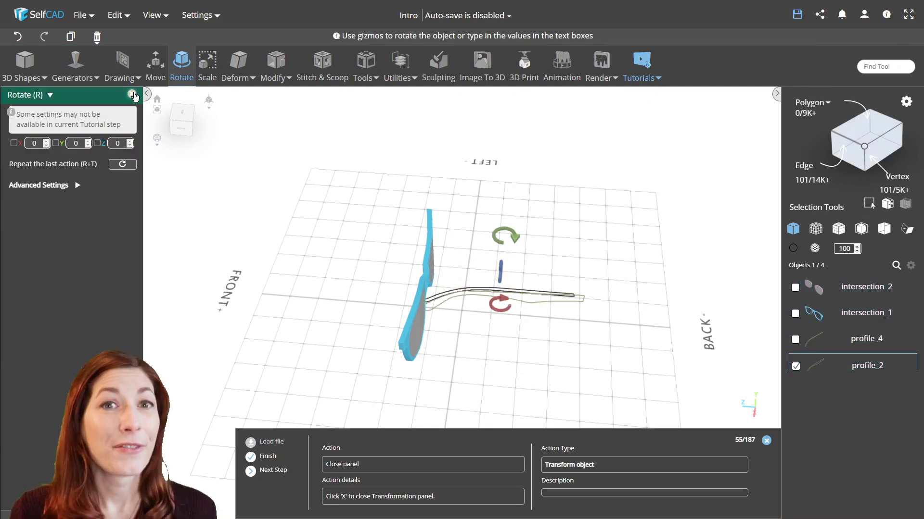
left_click(273, 67)
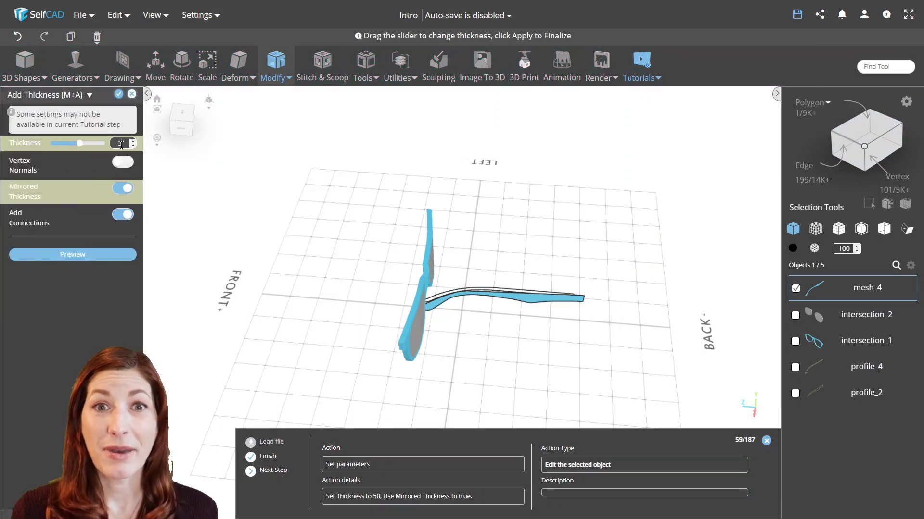